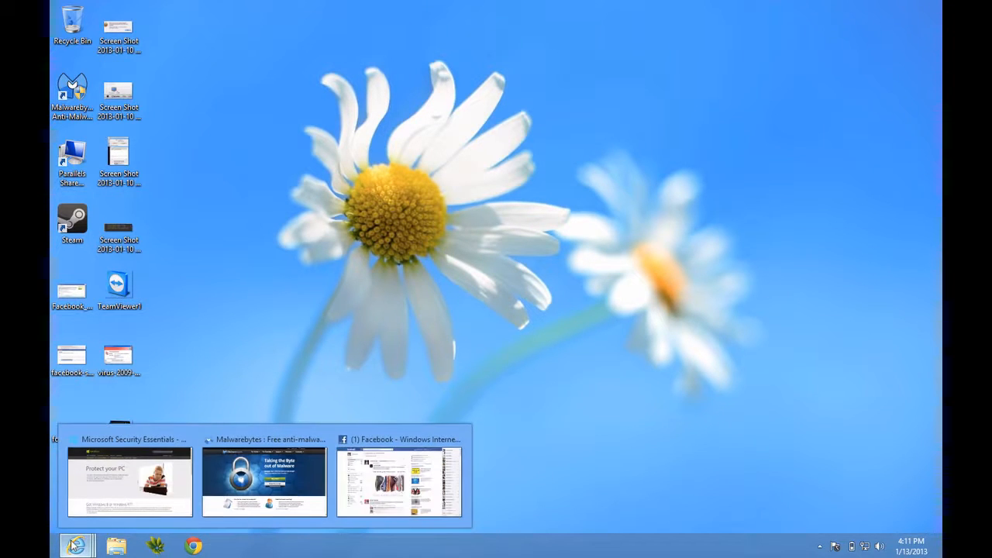
Switch to the Microsoft Security Essentials 'Protect your PC' download page in Internet Explorer
{"action": "left_click", "coordinate": [130, 480]}
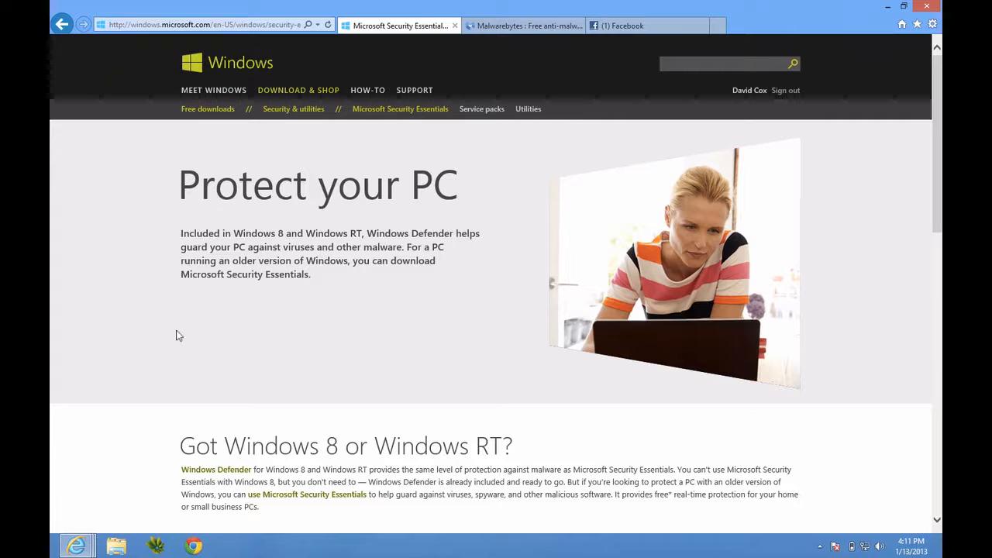
{"action": "mouse_move", "coordinate": [208, 332]}
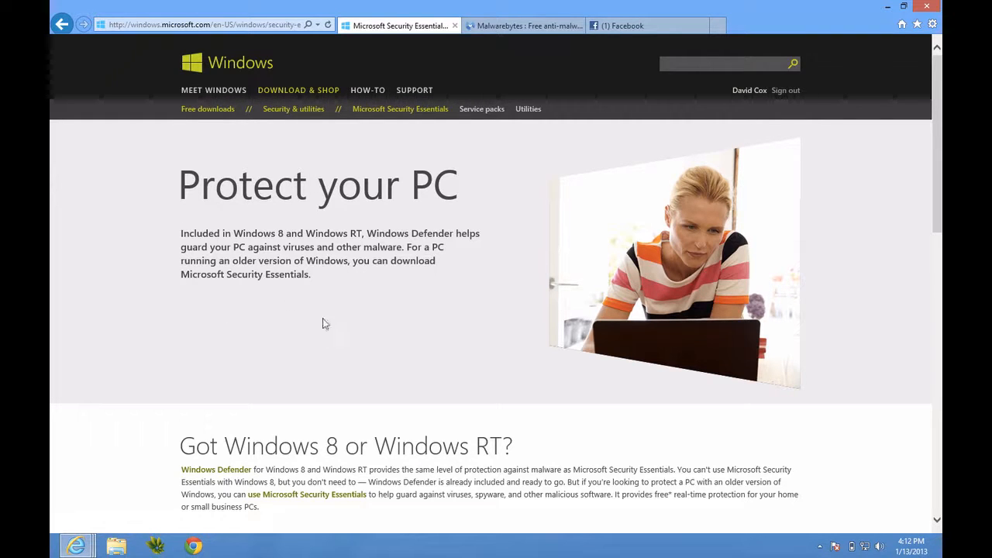
{"action": "mouse_move", "coordinate": [392, 327]}
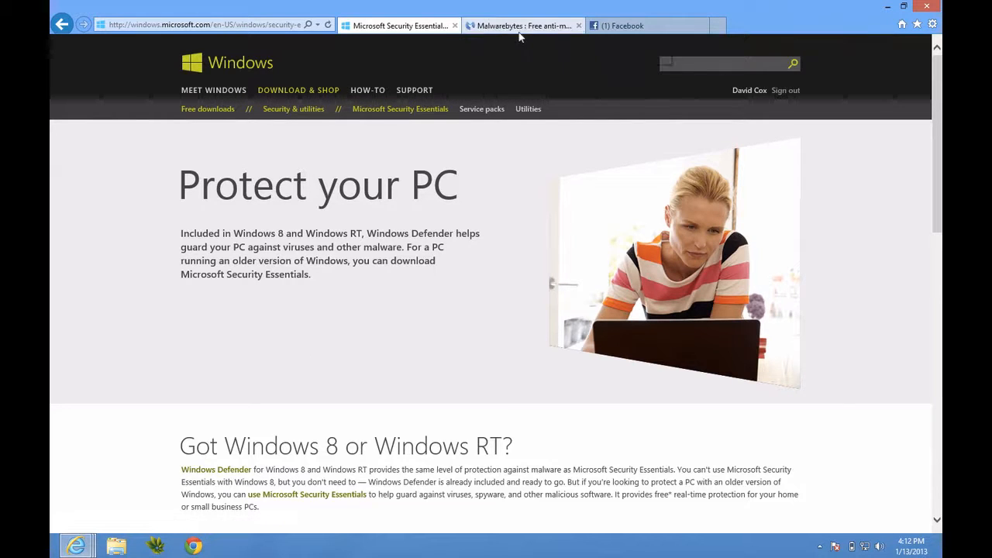
{"action": "mouse_move", "coordinate": [523, 25]}
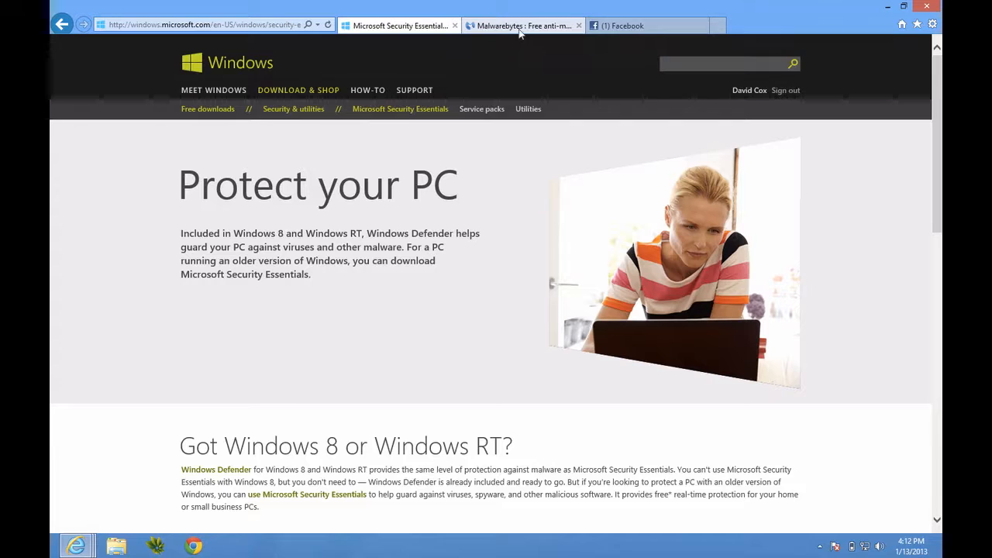
Show the Malwarebytes 'Taking the Byte out of Malware' homepage with its Free Download offer
{"action": "left_click", "coordinate": [523, 25]}
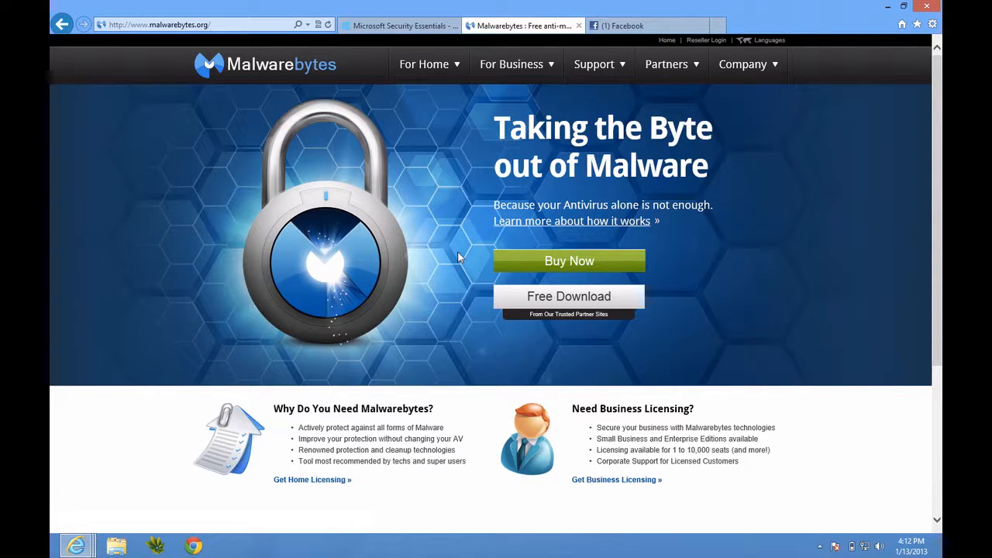
{"action": "mouse_move", "coordinate": [469, 91]}
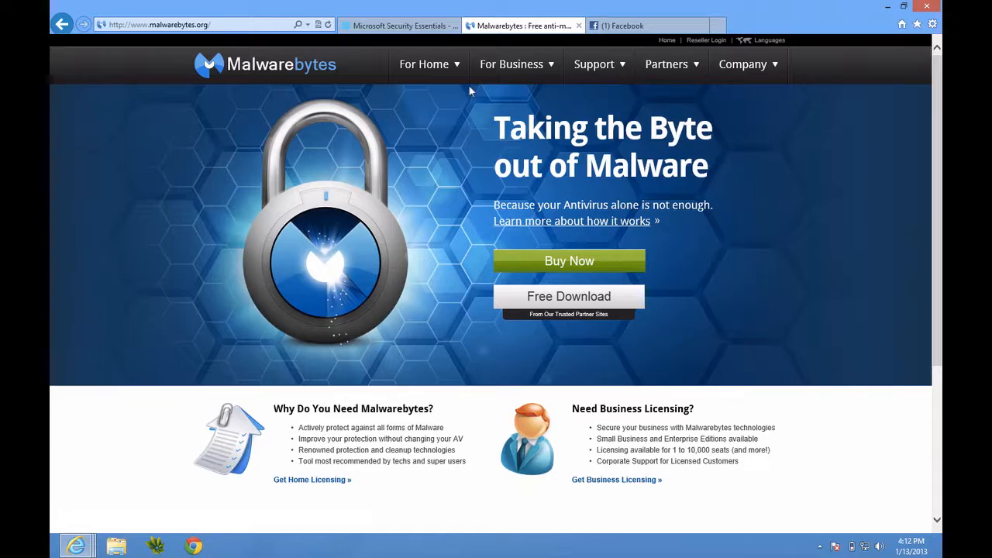
{"action": "key", "text": "Win"}
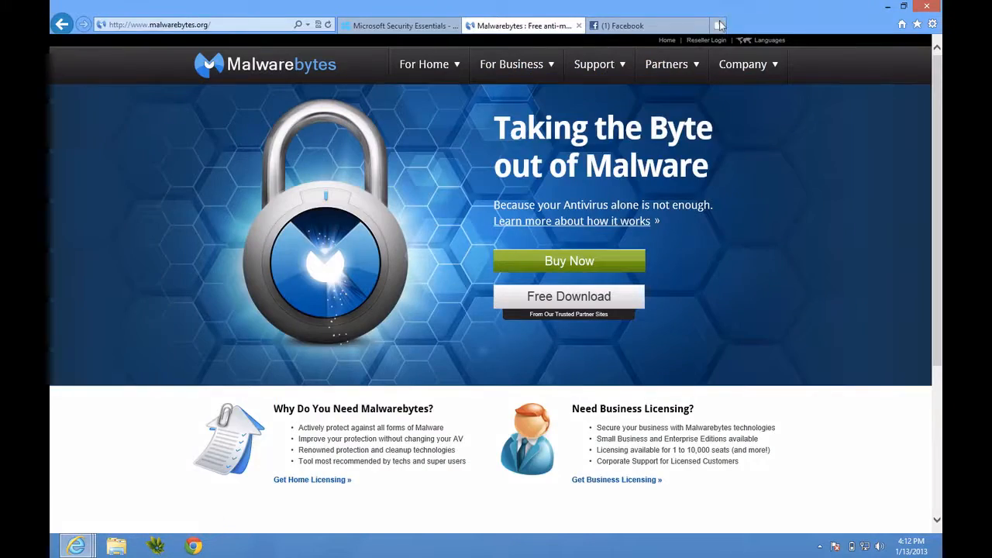
Search Google Images for 'fbi warning virus' in a new tab
{"action": "left_click", "coordinate": [718, 25]}
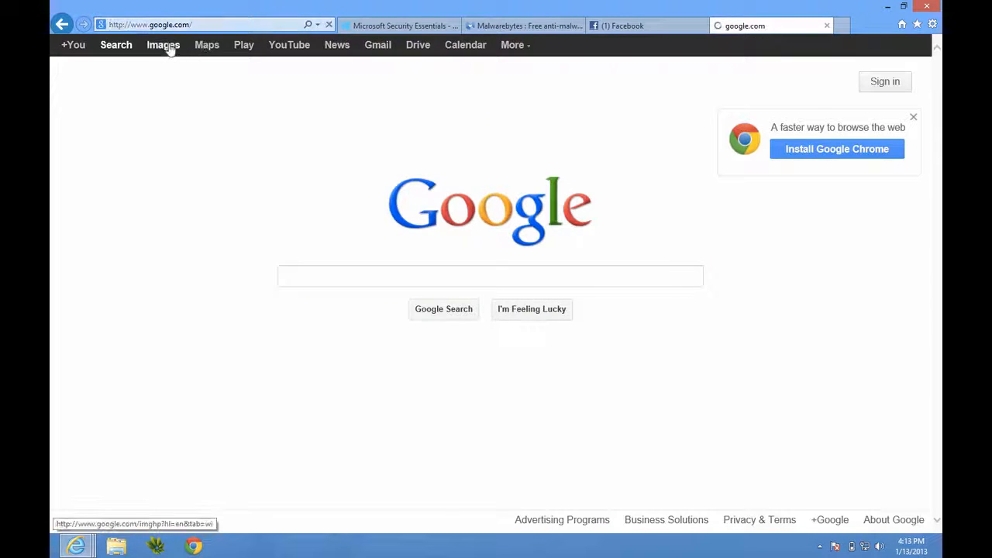
{"action": "type", "text": "fbi war"}
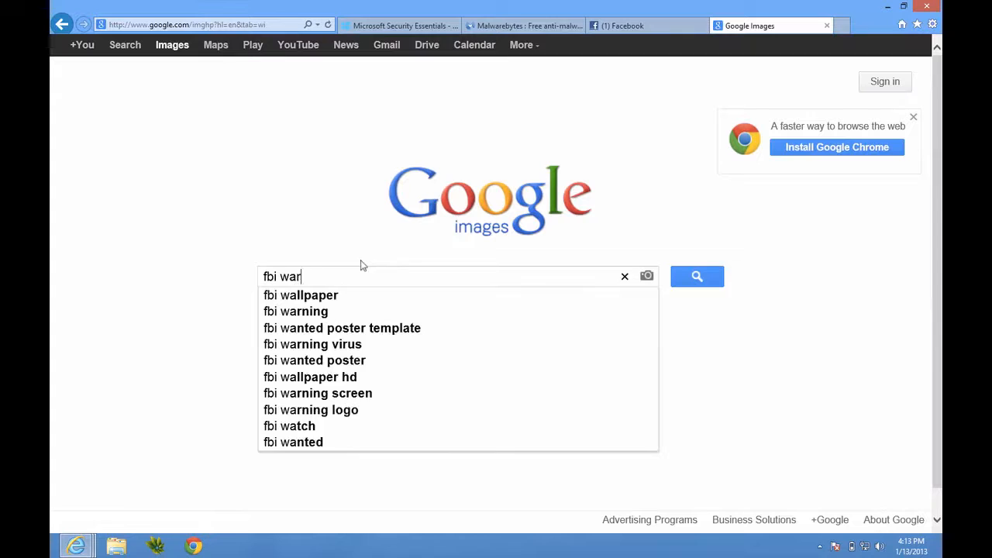
{"action": "left_click", "coordinate": [320, 344]}
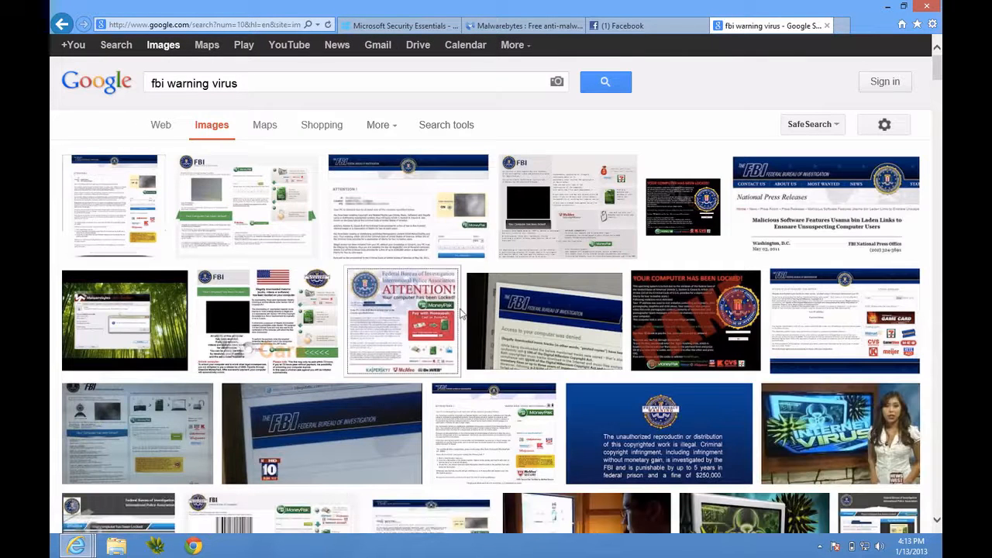
Browse the fake FBI ransomware alert image results through page 6
{"action": "scroll", "scroll_direction": "down", "scroll_amount": 3}
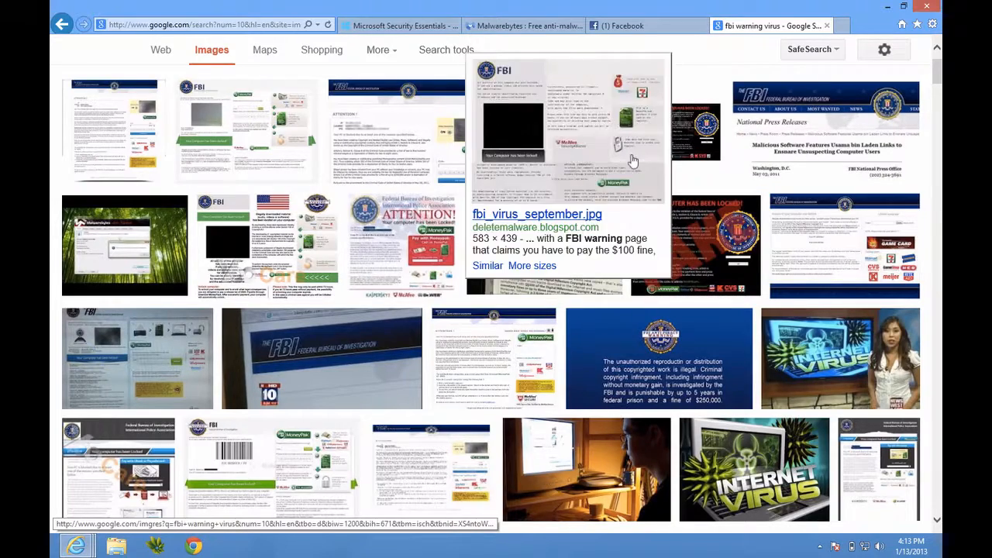
{"action": "scroll", "scroll_direction": "down", "scroll_amount": 3}
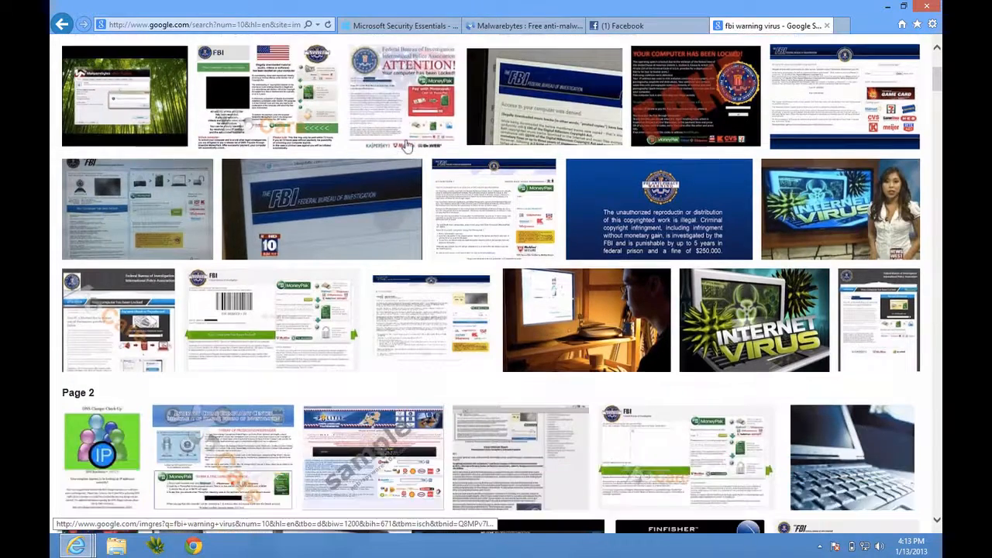
{"action": "scroll", "scroll_direction": "down", "scroll_amount": 3}
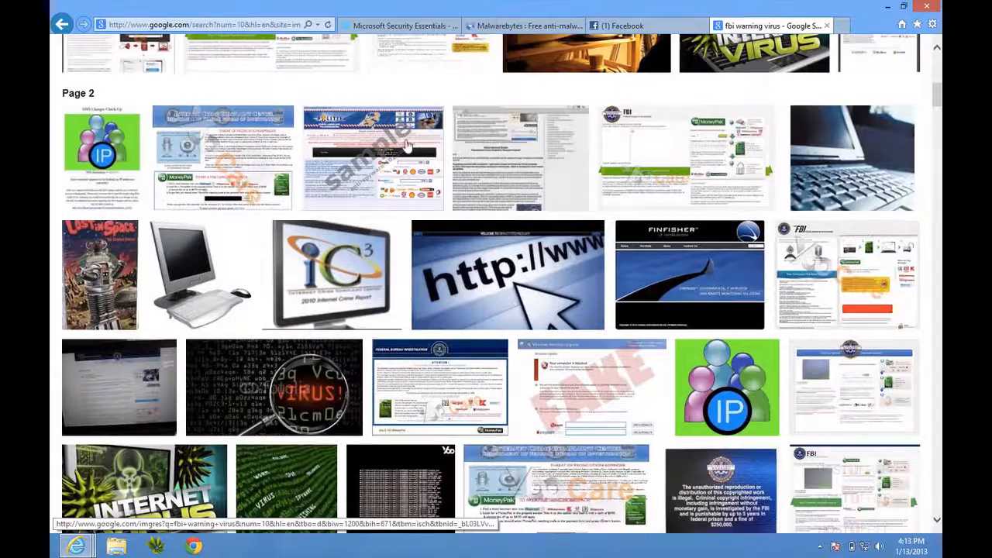
{"action": "scroll", "scroll_direction": "down", "scroll_amount": 3}
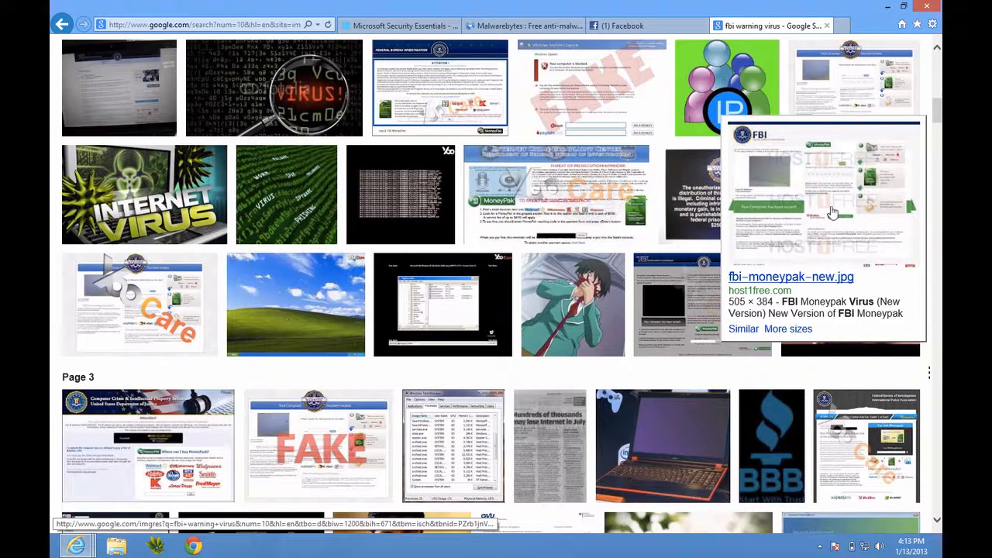
{"action": "left_click", "coordinate": [826, 186]}
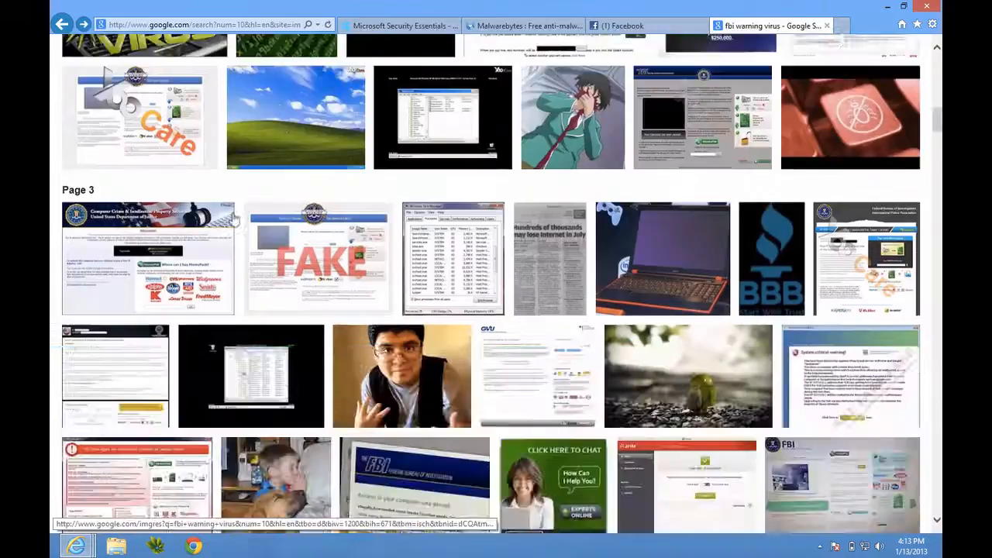
{"action": "scroll", "scroll_direction": "down", "scroll_amount": 3}
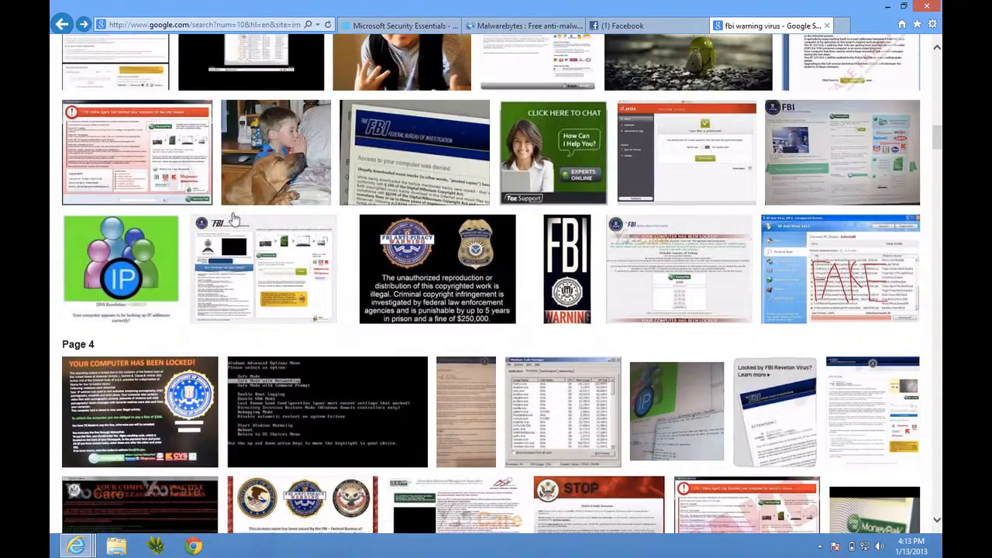
{"action": "scroll", "scroll_direction": "down", "scroll_amount": 3}
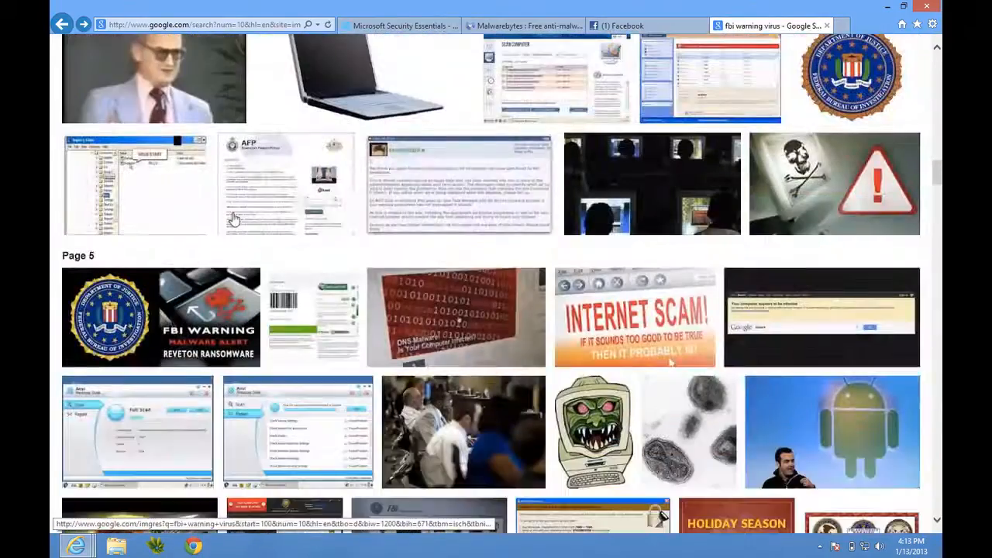
{"action": "scroll", "scroll_direction": "down", "scroll_amount": 3}
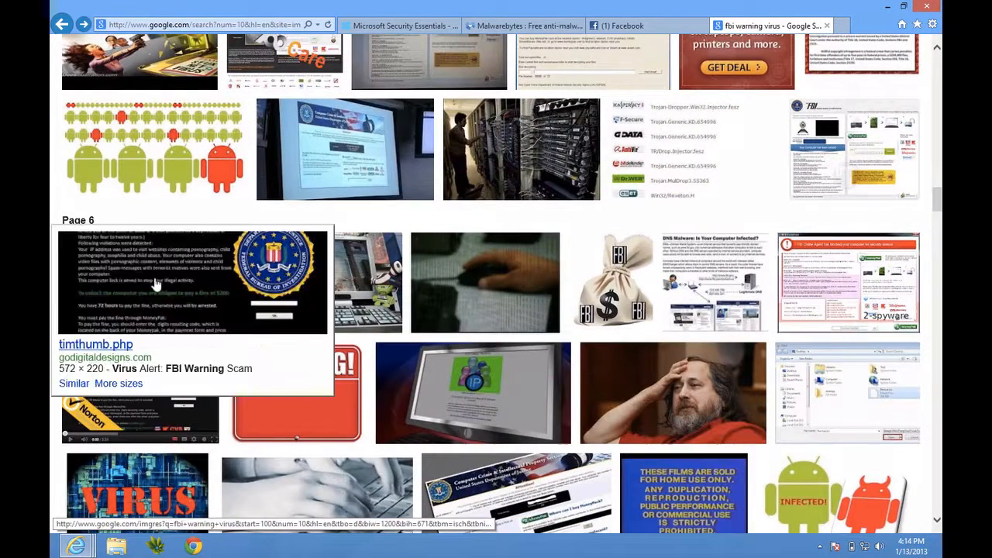
Open the fake FBI alert image demanding a $200 MoneyPak fine over its source site
{"action": "left_click", "coordinate": [193, 281]}
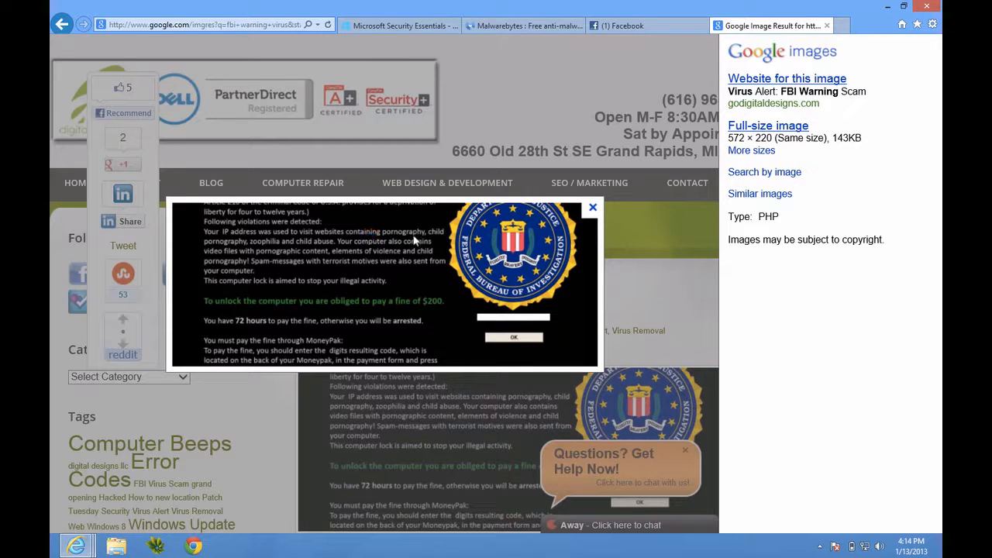
{"action": "mouse_move", "coordinate": [252, 310]}
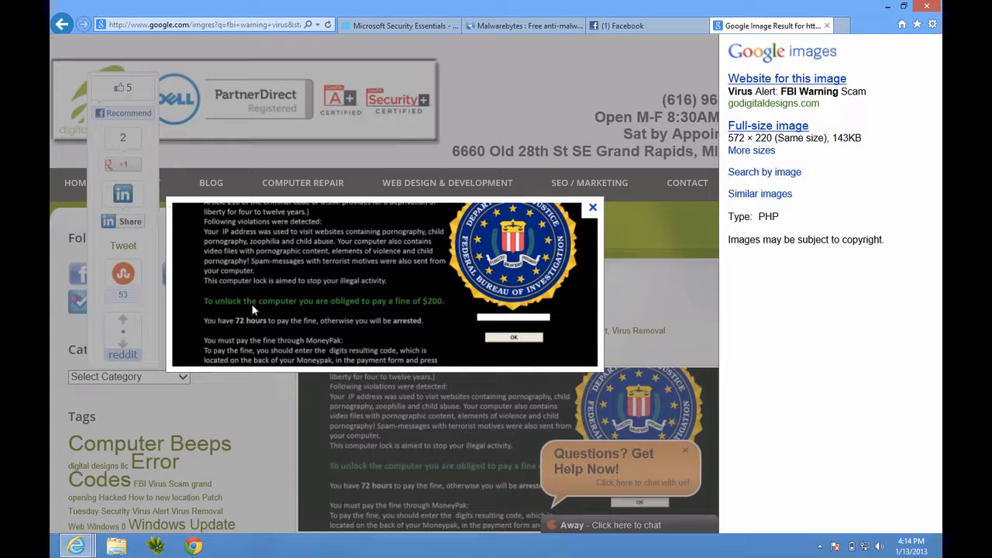
{"action": "mouse_move", "coordinate": [424, 309]}
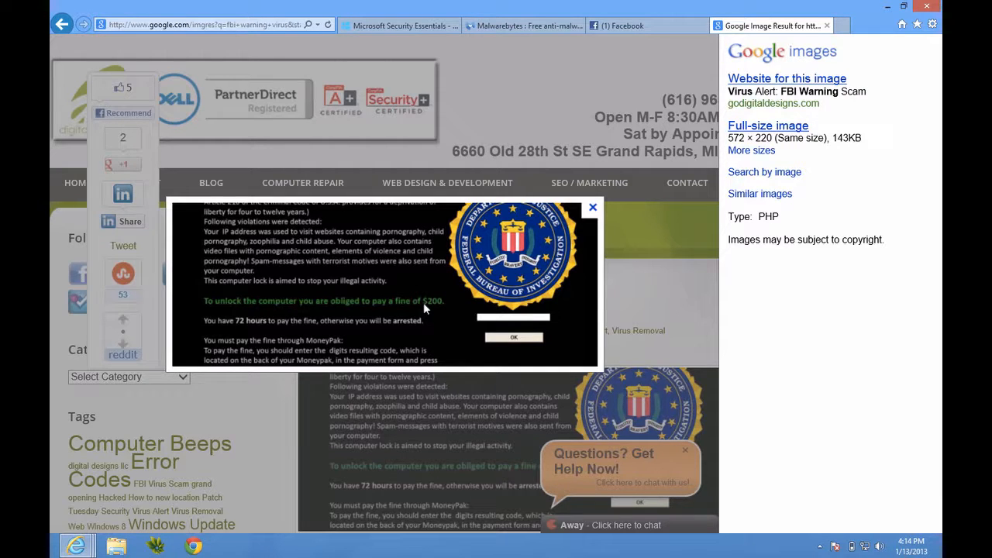
{"action": "mouse_move", "coordinate": [666, 114]}
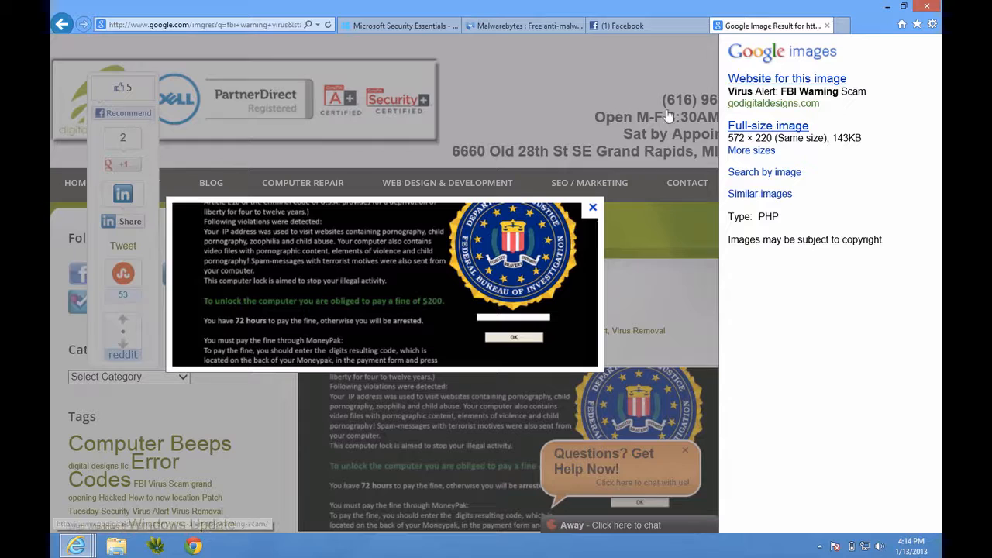
{"action": "mouse_move", "coordinate": [829, 24]}
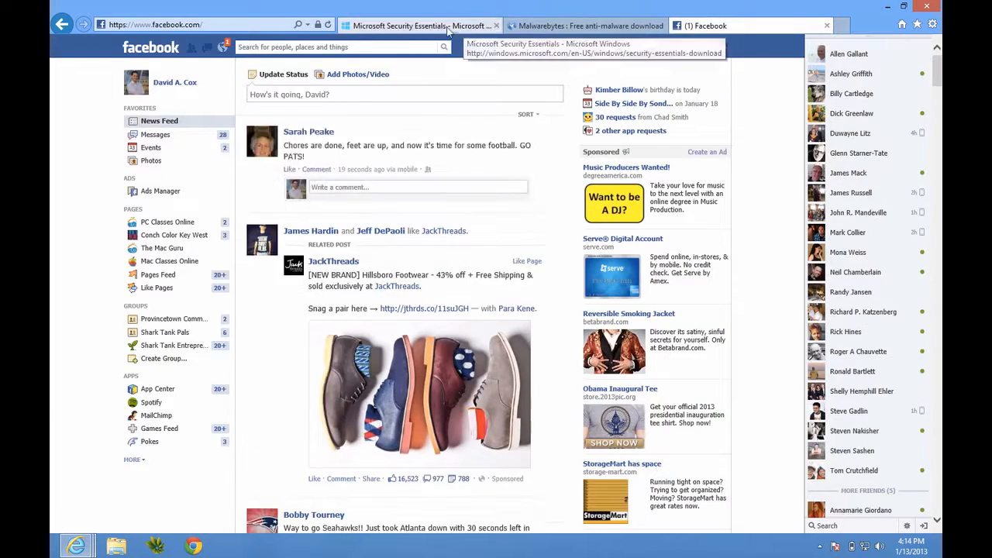
Minimize the Internet Explorer window to reveal the Windows 8 desktop
{"action": "left_click", "coordinate": [585, 26]}
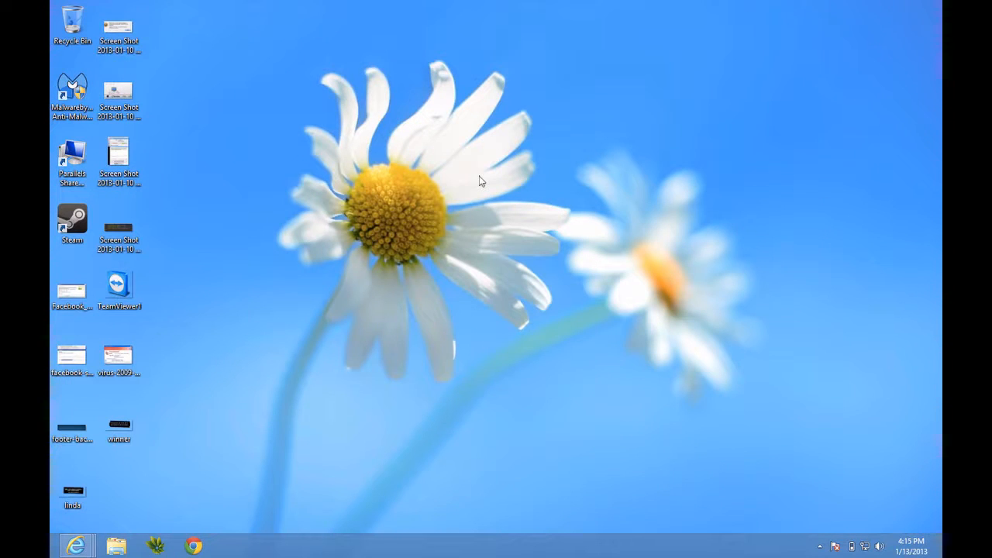
{"action": "mouse_move", "coordinate": [765, 317]}
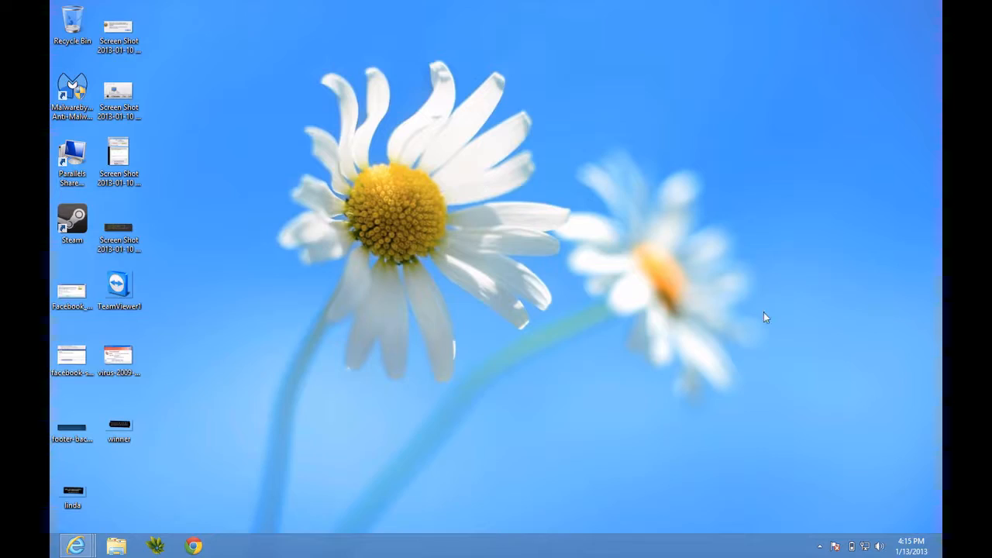
Search the installed apps for 'defend' to launch Windows Defender
{"action": "key", "text": "Super"}
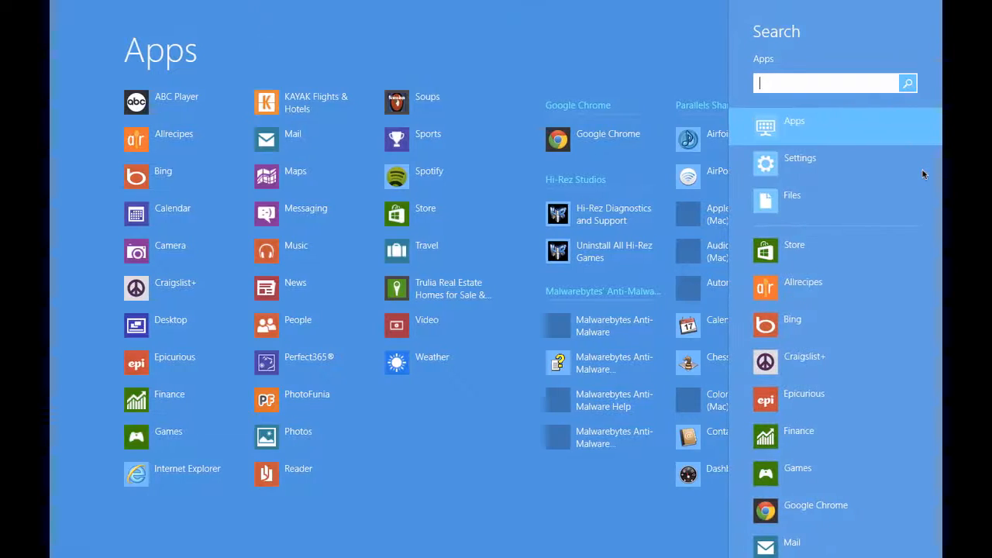
{"action": "type", "text": "defend"}
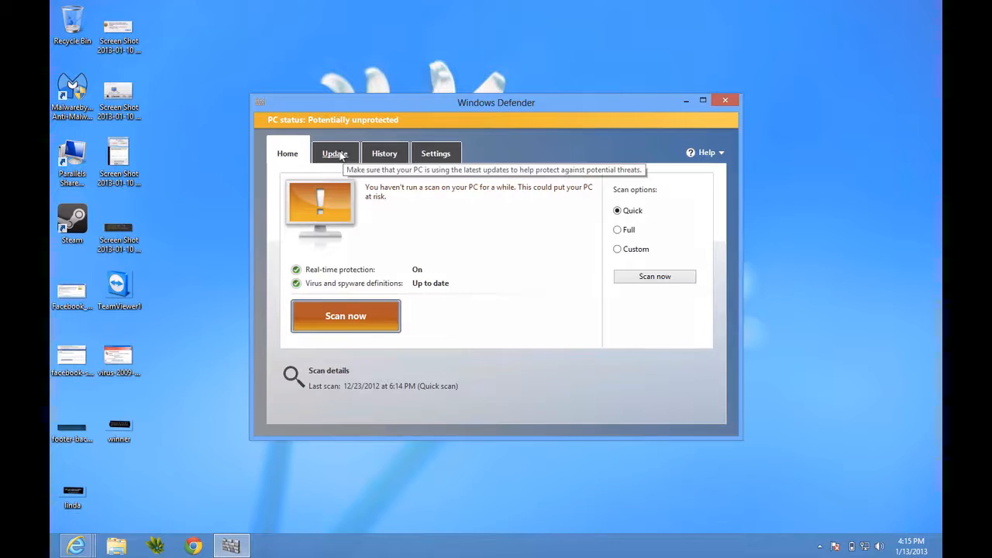
Check Windows Defender's definitions dated 1/13/2013, then return to the Home status page
{"action": "left_click", "coordinate": [335, 152]}
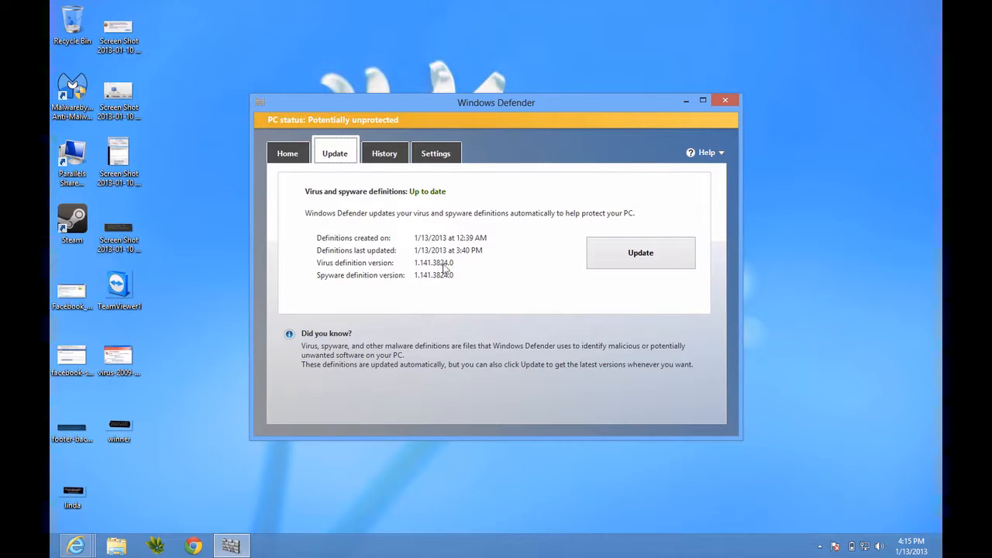
{"action": "left_click", "coordinate": [287, 153]}
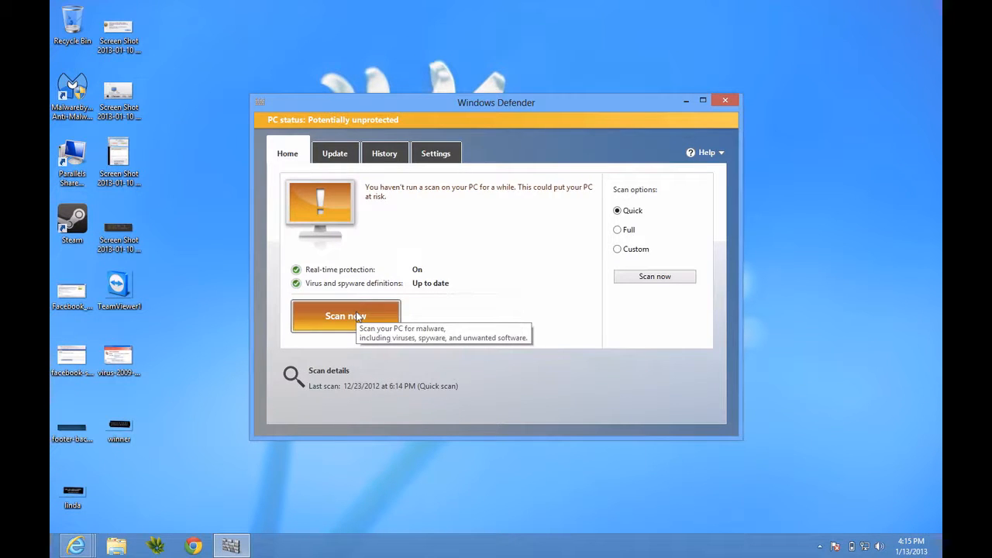
{"action": "mouse_move", "coordinate": [624, 194]}
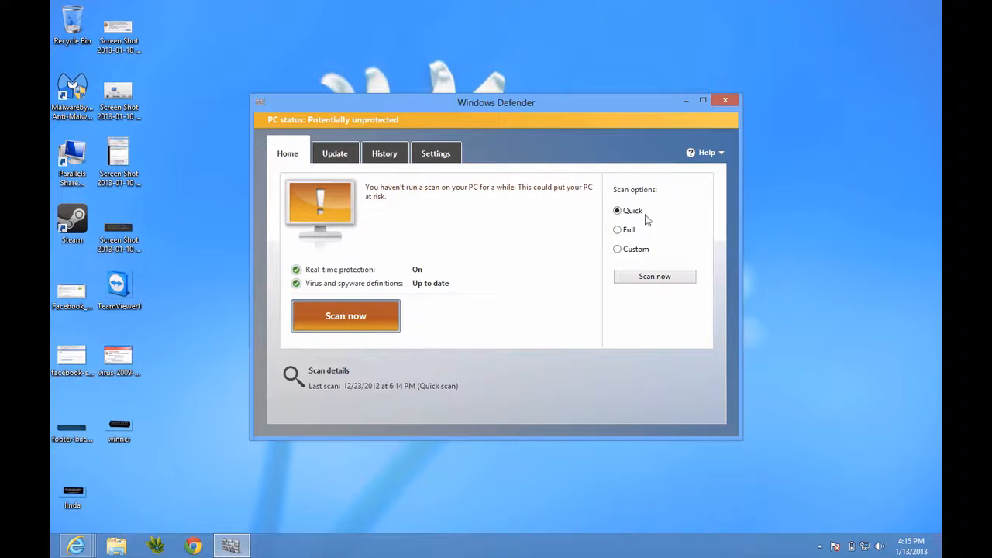
{"action": "mouse_move", "coordinate": [617, 251]}
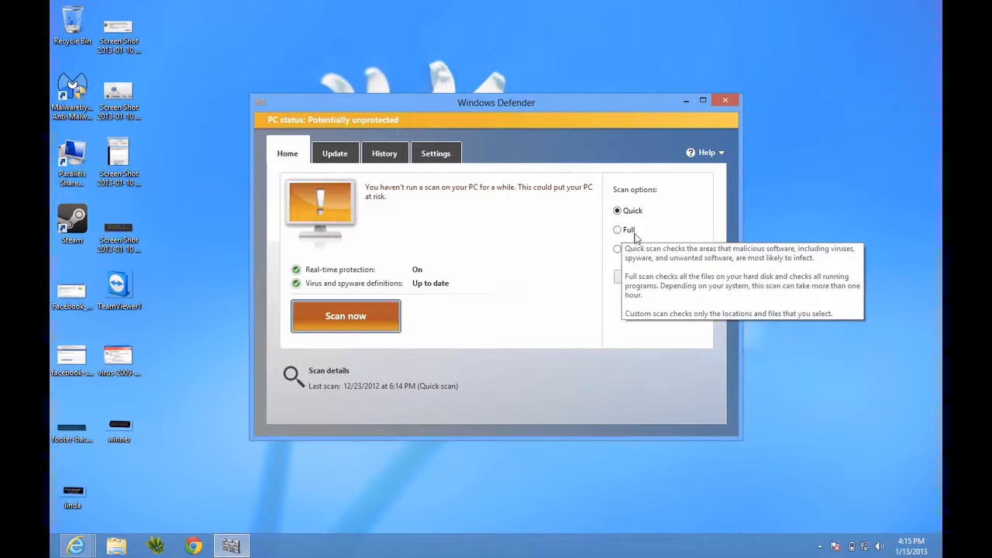
{"action": "mouse_move", "coordinate": [480, 208]}
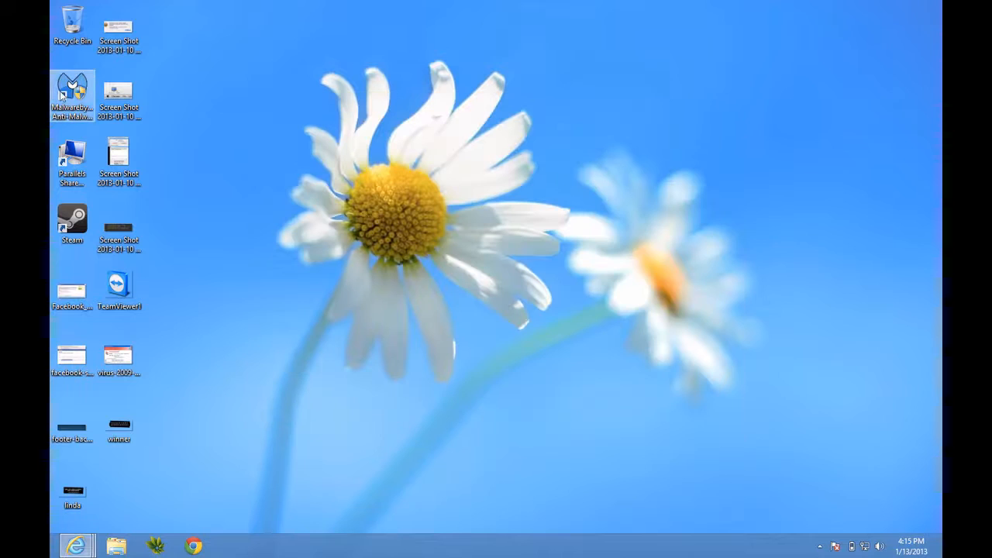
Launch Malwarebytes with admin approval, check database version v2013.01.13.08, then close it
{"action": "double_click", "coordinate": [71, 87]}
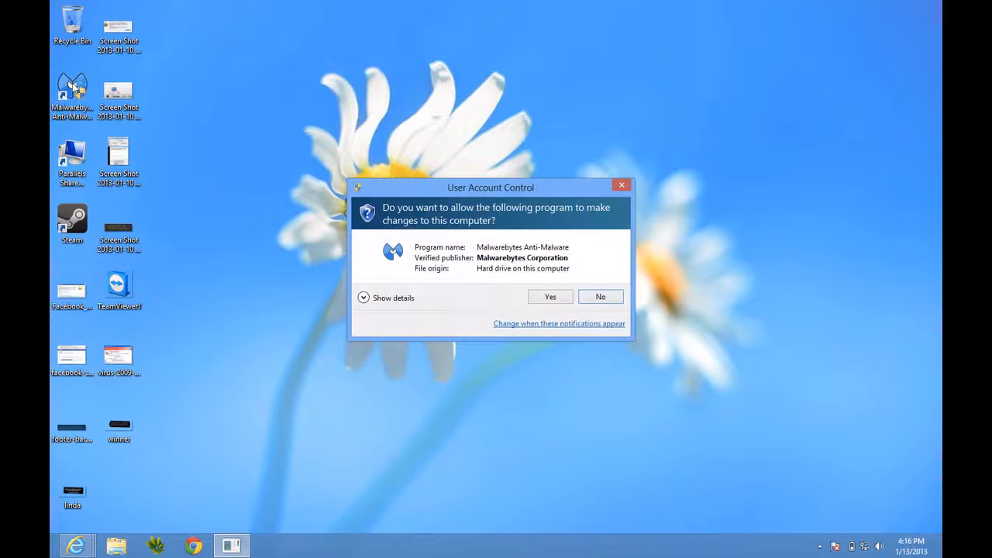
{"action": "left_click", "coordinate": [551, 297]}
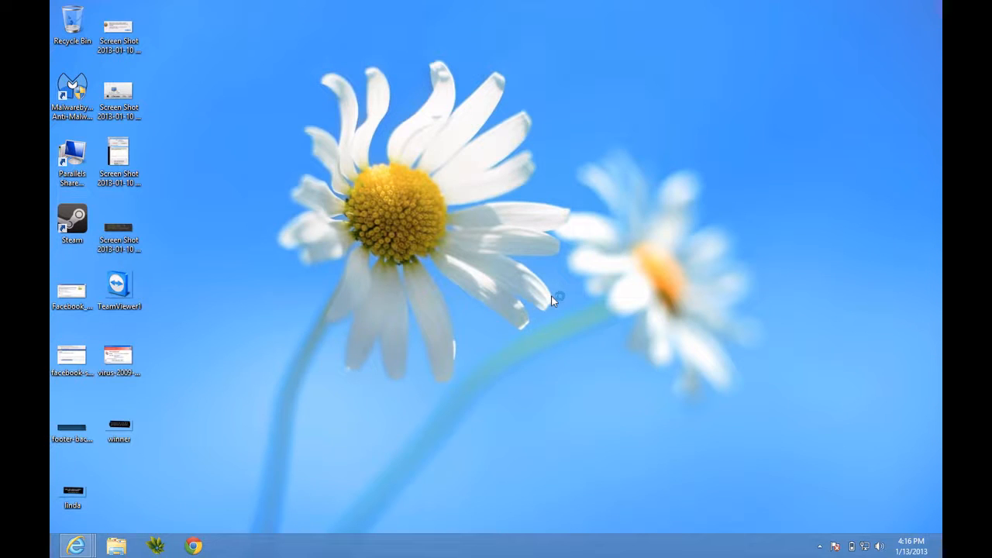
{"action": "double_click", "coordinate": [72, 89]}
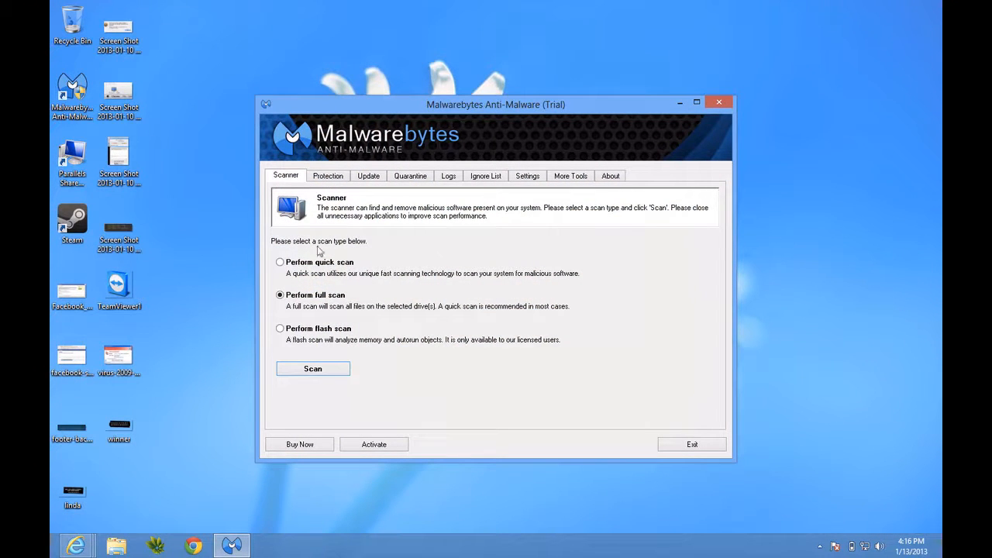
{"action": "mouse_move", "coordinate": [402, 319]}
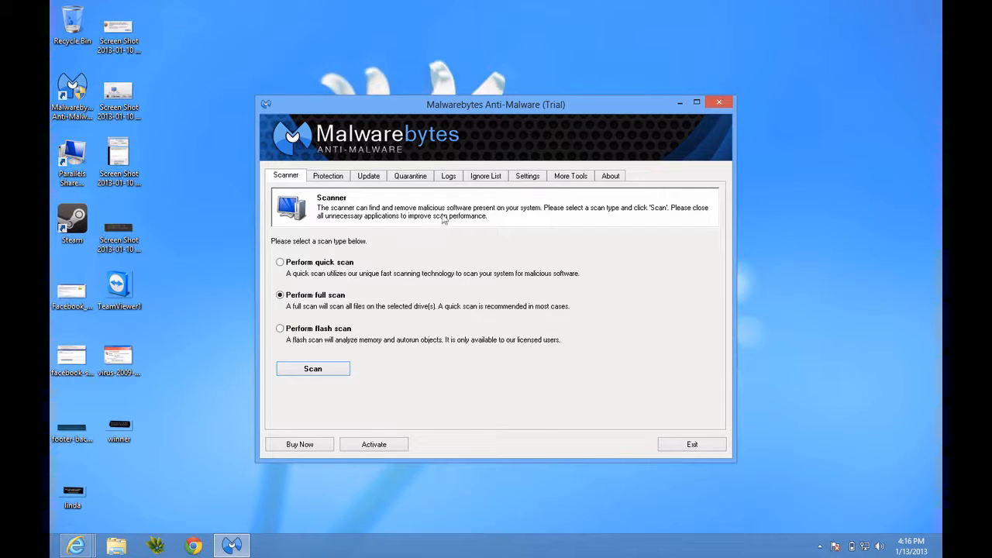
{"action": "left_click", "coordinate": [368, 175]}
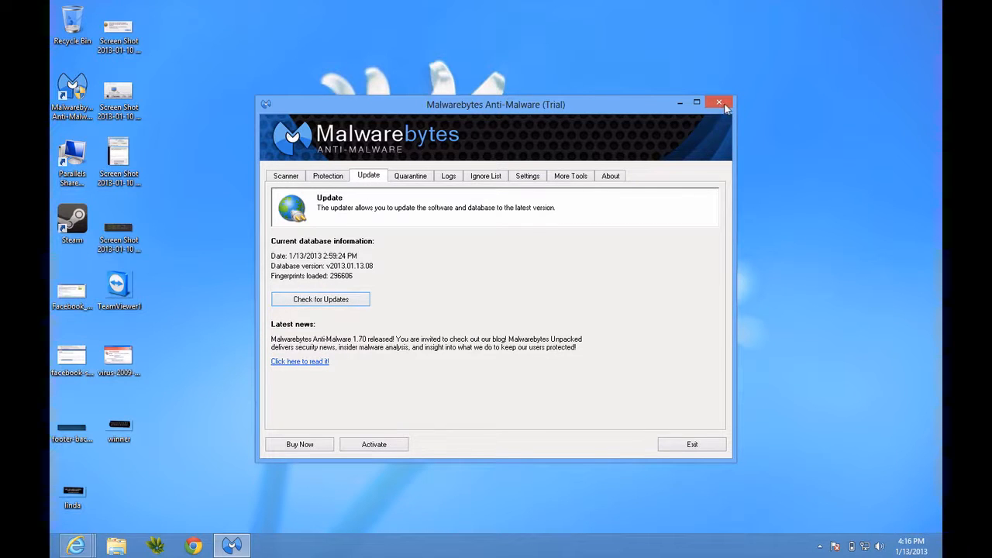
{"action": "left_click", "coordinate": [718, 102]}
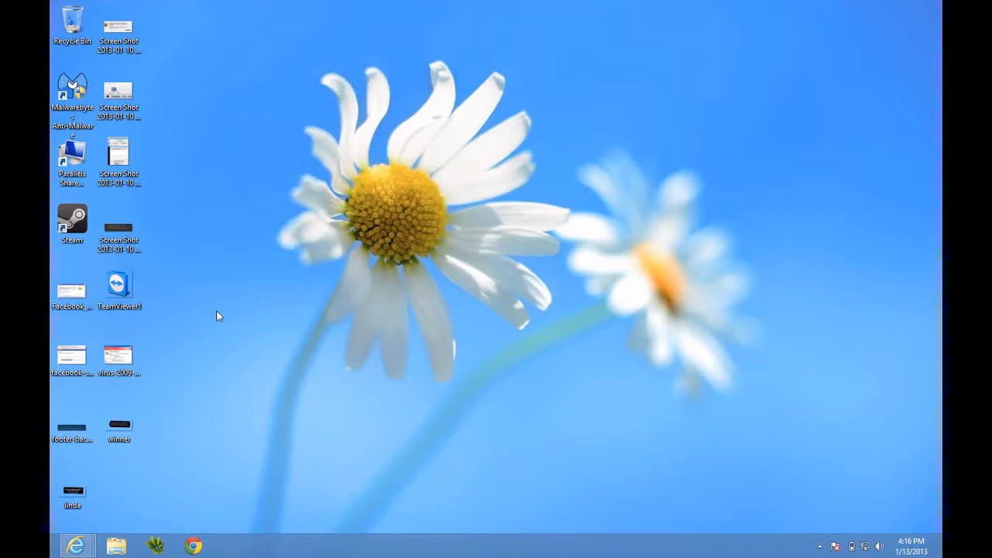
View the Resident Shield 'Threat detected' Injector.FP screenshot in Photo Viewer, then close it
{"action": "left_click", "coordinate": [118, 357]}
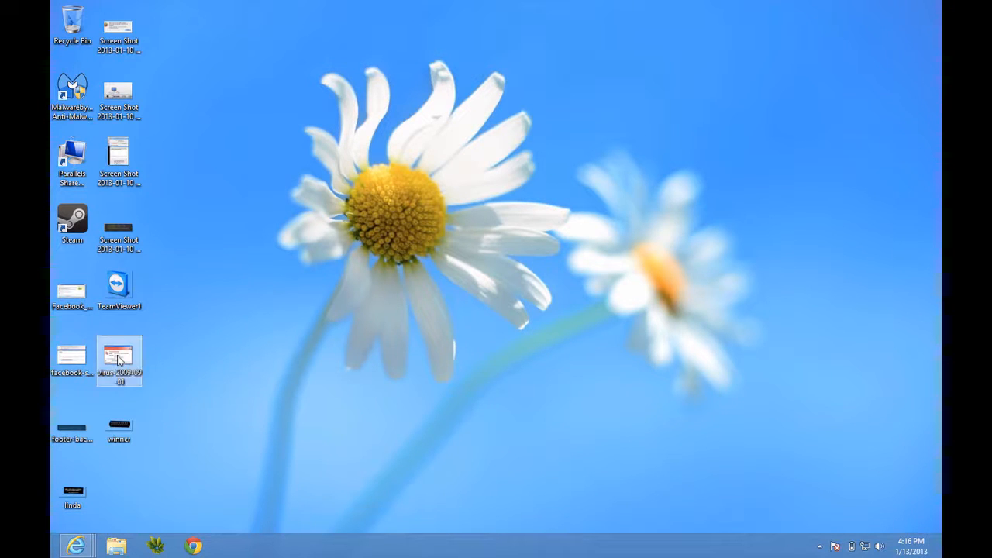
{"action": "double_click", "coordinate": [119, 359]}
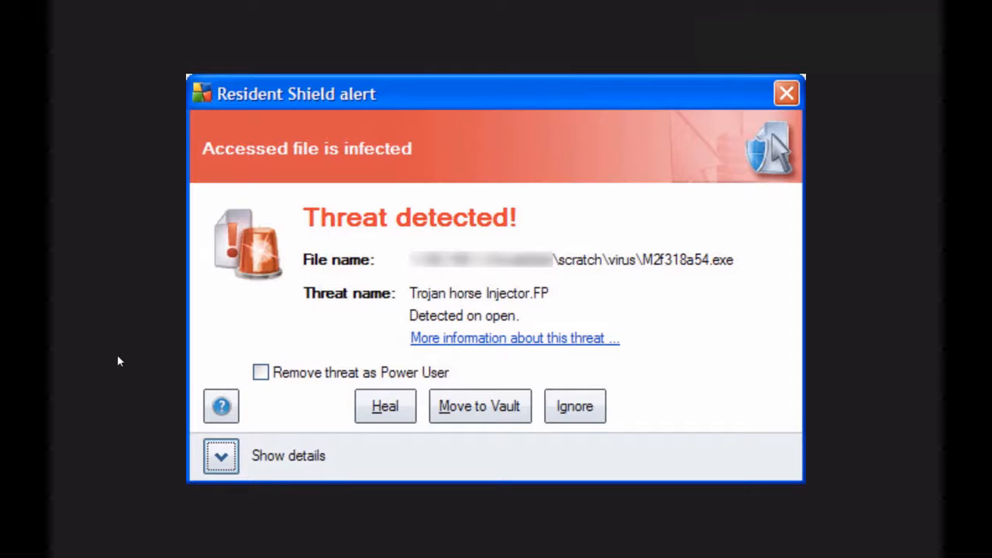
{"action": "mouse_move", "coordinate": [609, 135]}
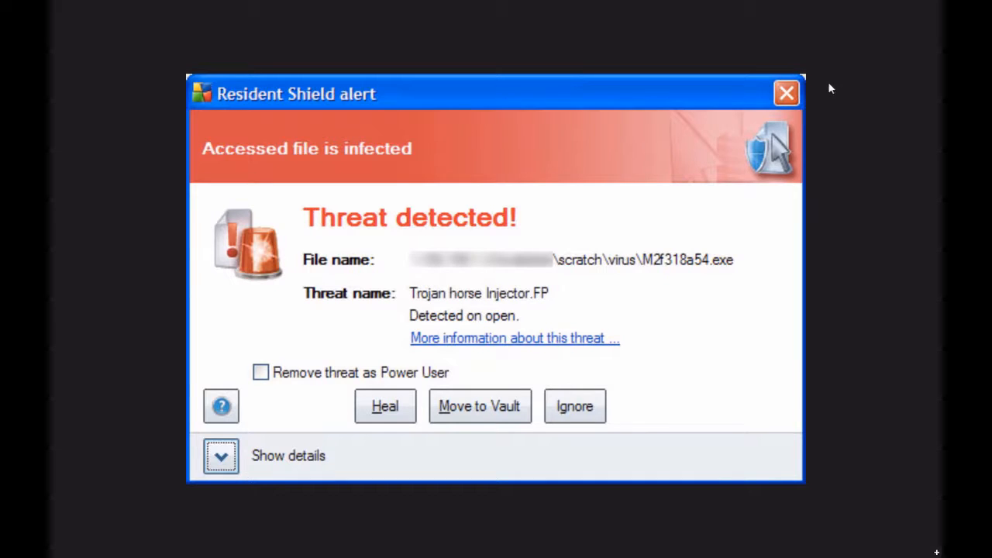
{"action": "left_click", "coordinate": [786, 93]}
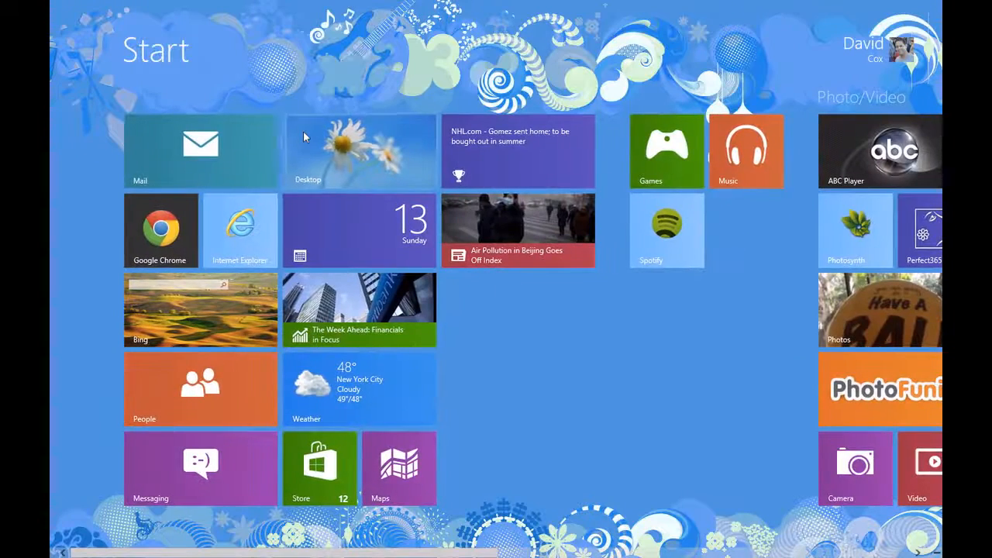
Review the fake Facebook account-update and 'friend added a new photo' email screenshots
{"action": "left_click", "coordinate": [359, 151]}
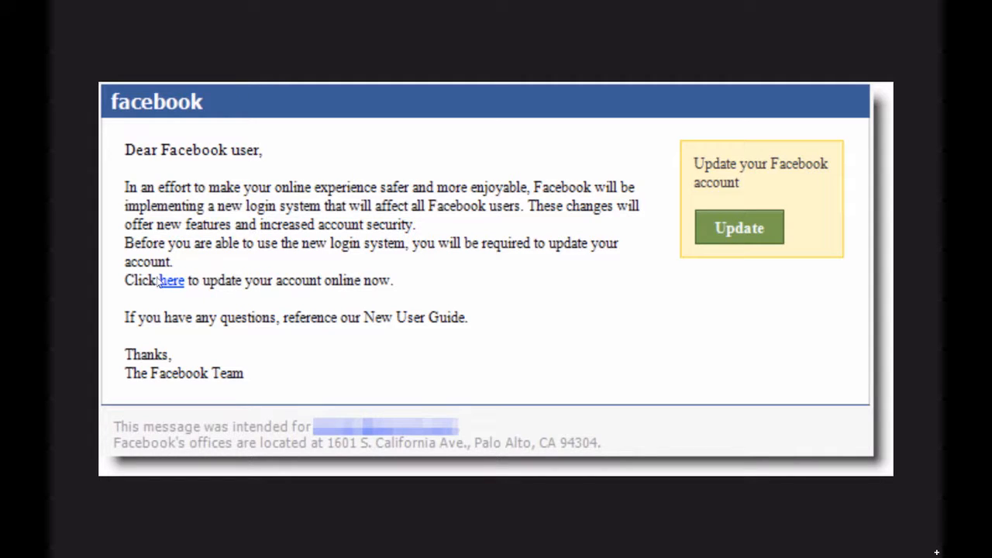
{"action": "mouse_move", "coordinate": [170, 299]}
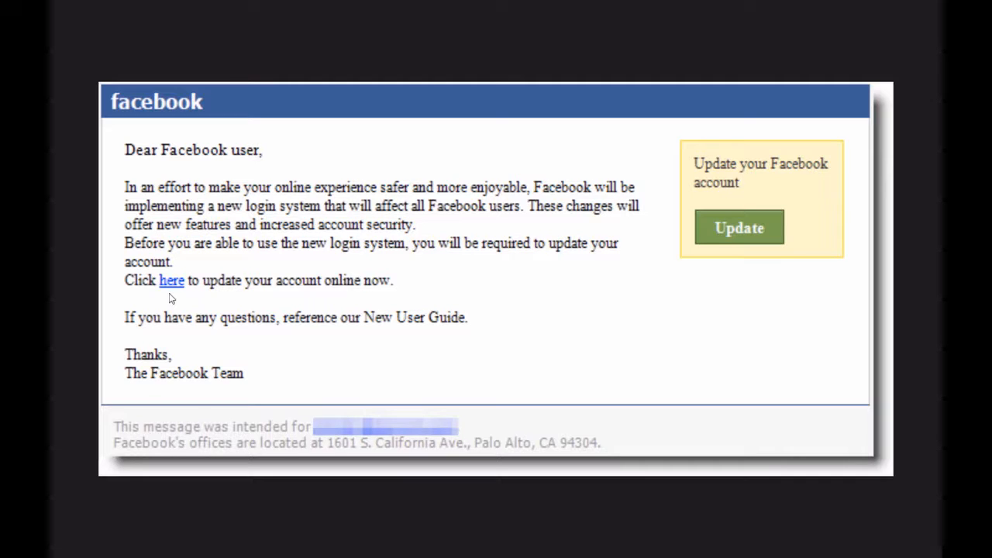
{"action": "mouse_move", "coordinate": [136, 45]}
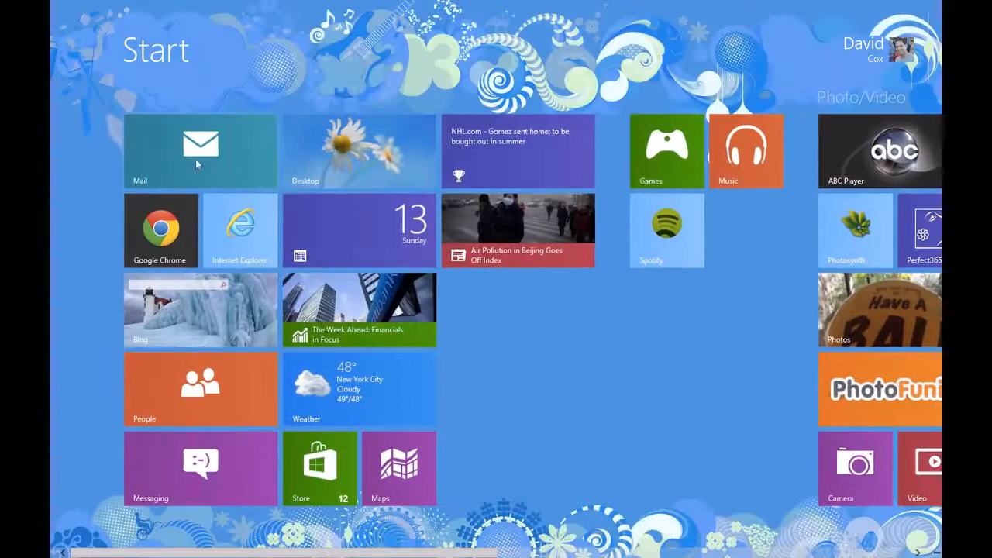
{"action": "left_click", "coordinate": [359, 151]}
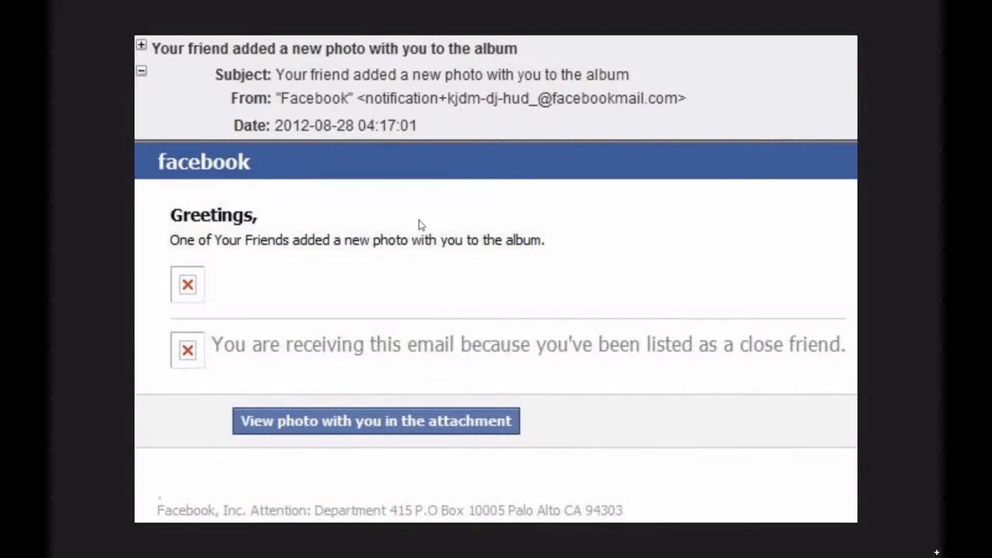
{"action": "mouse_move", "coordinate": [350, 146]}
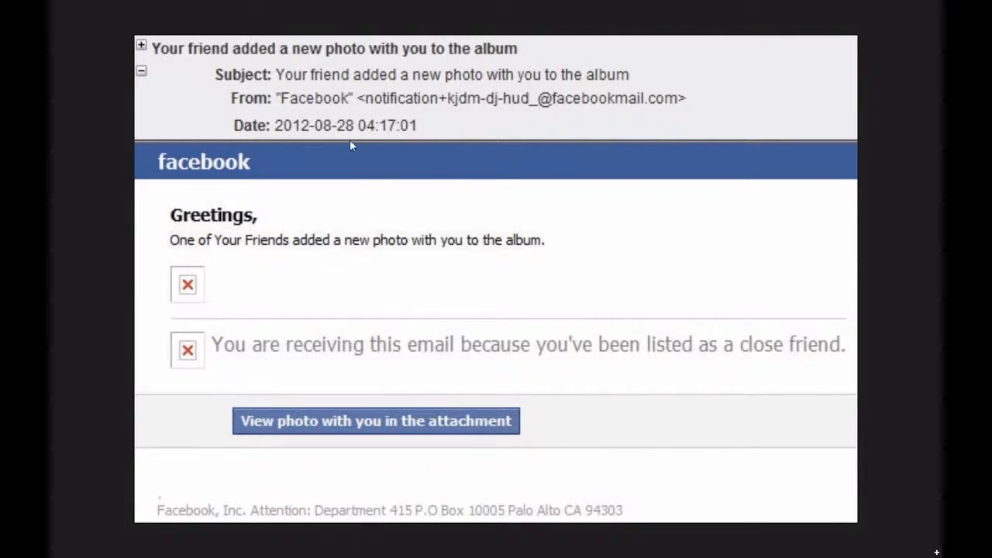
{"action": "mouse_move", "coordinate": [347, 104]}
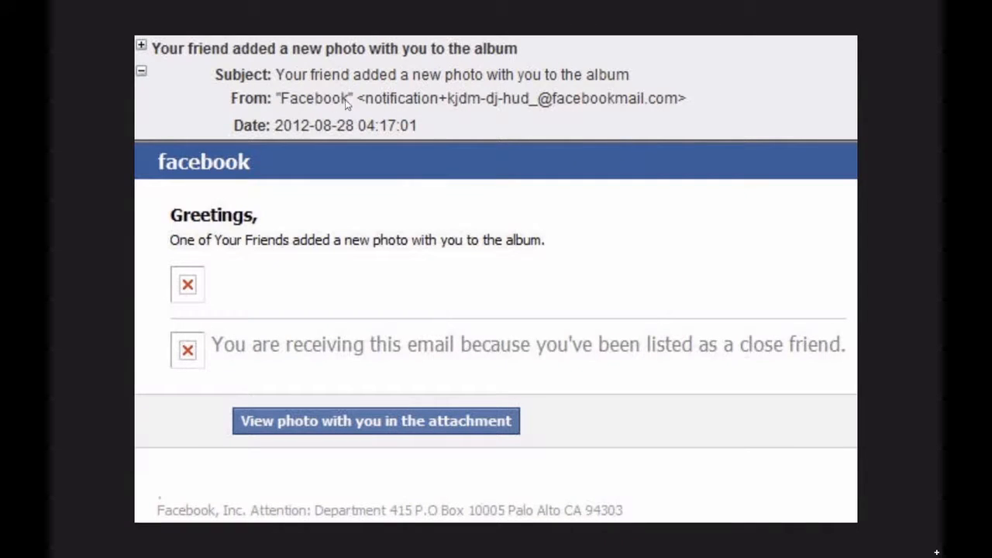
{"action": "mouse_move", "coordinate": [458, 107]}
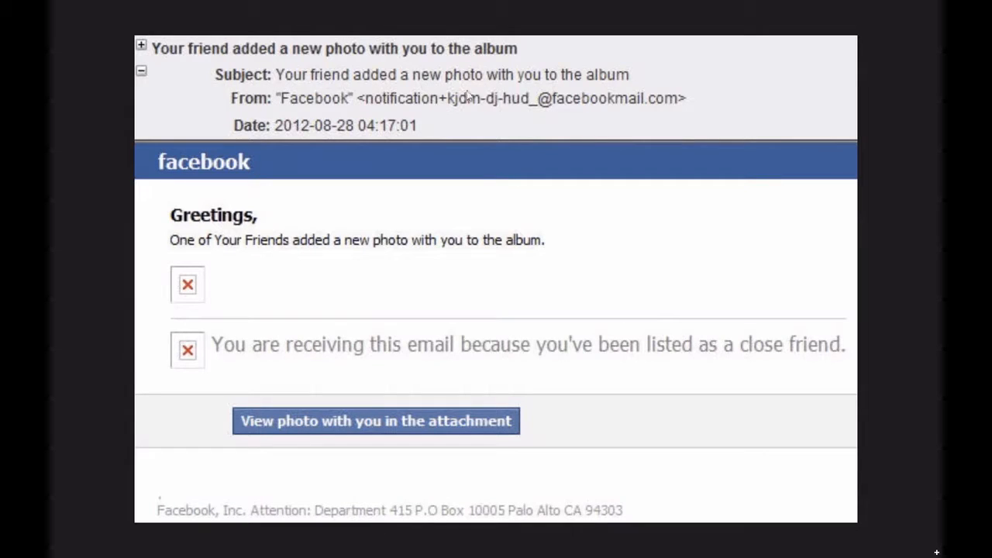
{"action": "mouse_move", "coordinate": [701, 105]}
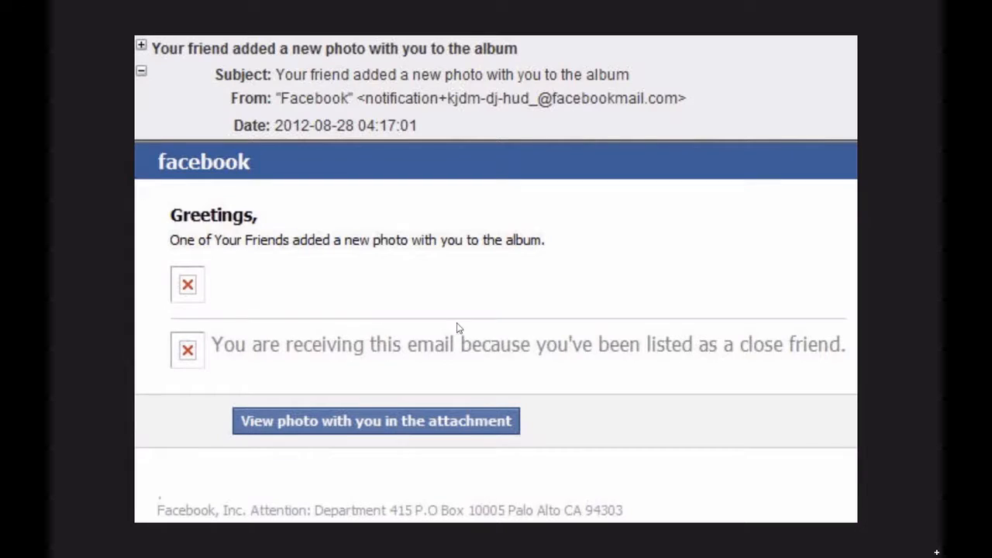
{"action": "mouse_move", "coordinate": [367, 415]}
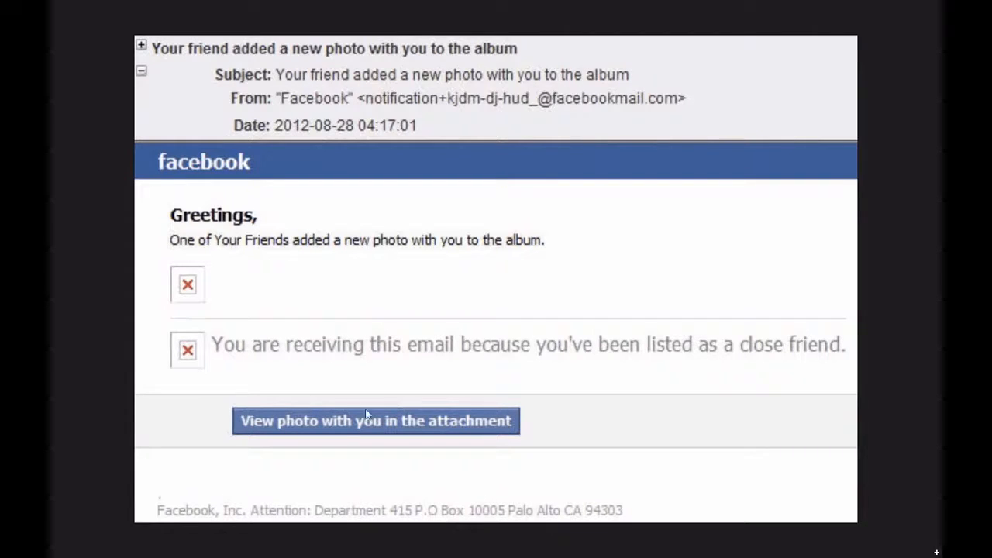
{"action": "mouse_move", "coordinate": [414, 424]}
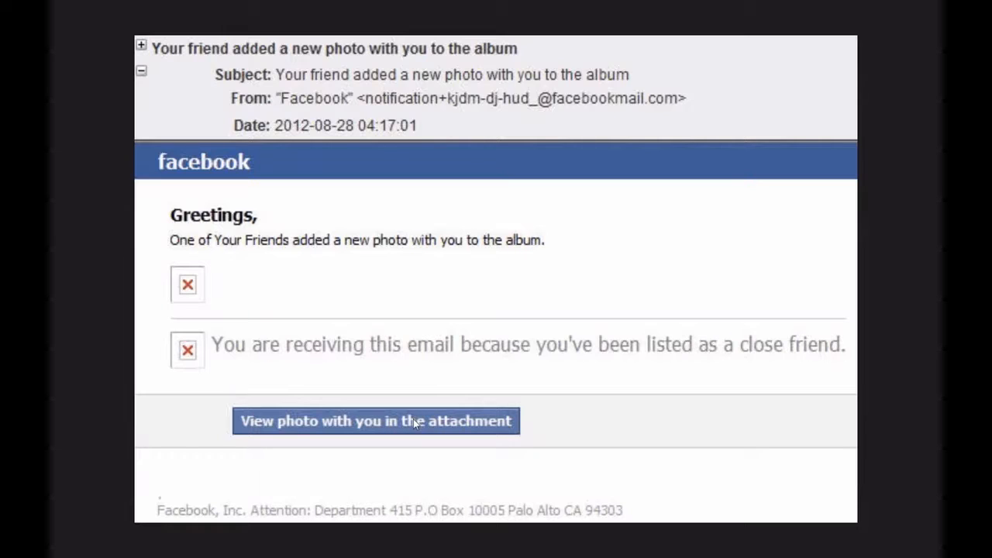
{"action": "mouse_move", "coordinate": [81, 84]}
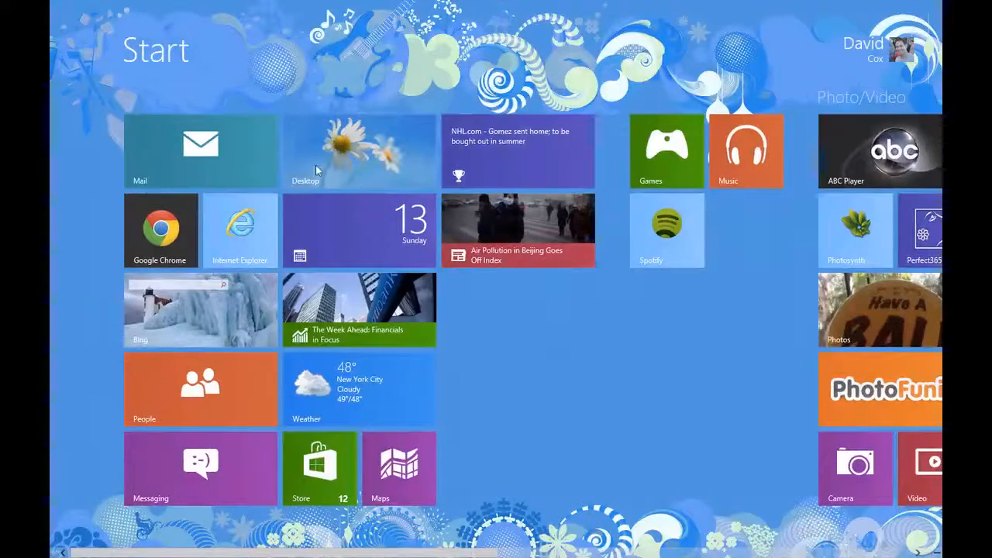
Return to the desktop and bring the Facebook Internet Explorer window to the front
{"action": "left_click", "coordinate": [359, 151]}
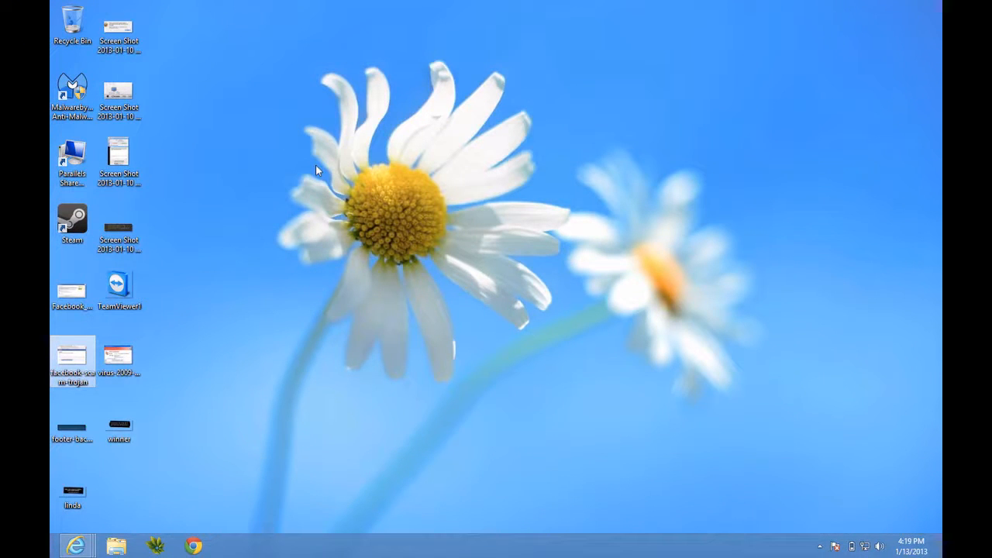
{"action": "mouse_move", "coordinate": [286, 301]}
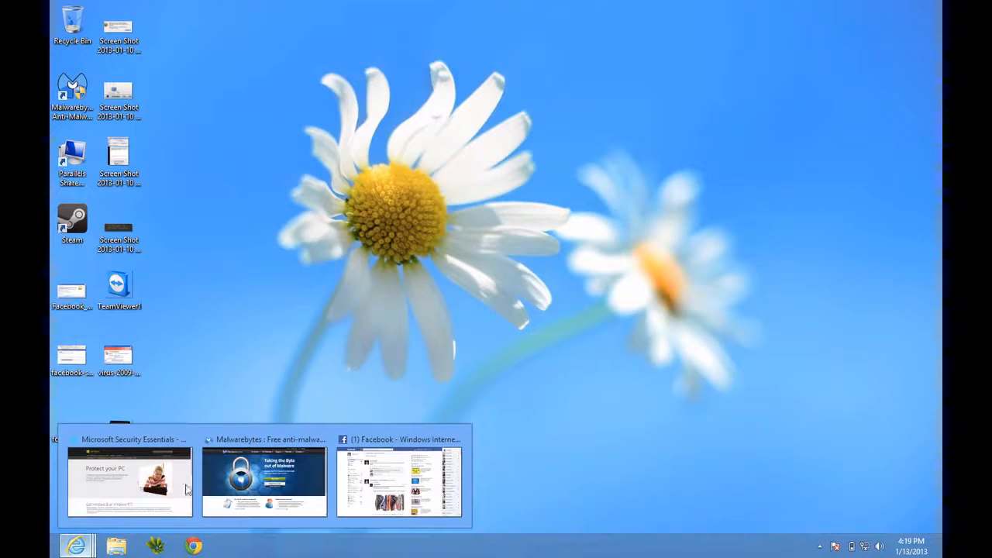
{"action": "left_click", "coordinate": [400, 481]}
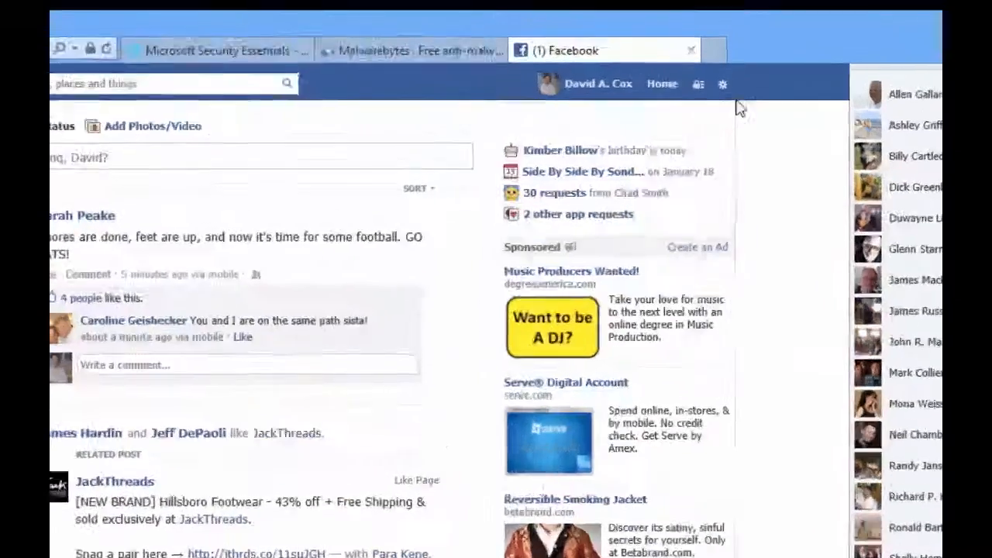
Go from Privacy Settings to the Apps page listing Weebly, Vimeo and Yelp
{"action": "left_click", "coordinate": [721, 84]}
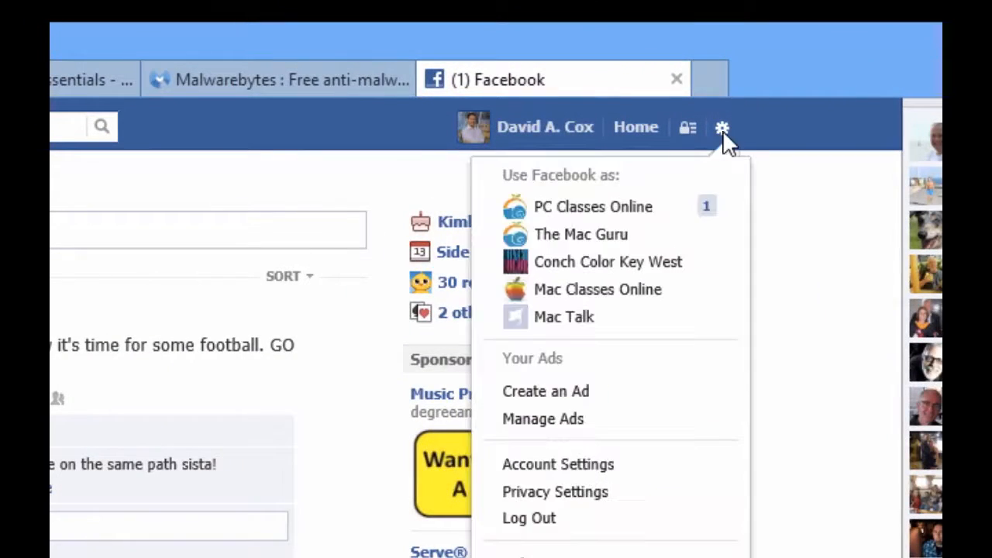
{"action": "mouse_move", "coordinate": [555, 491]}
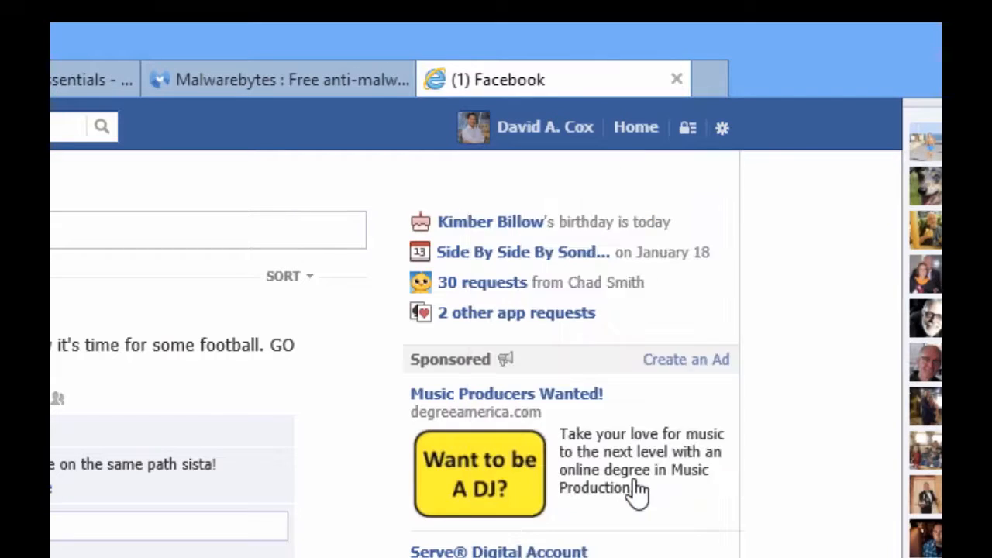
{"action": "left_click", "coordinate": [687, 127]}
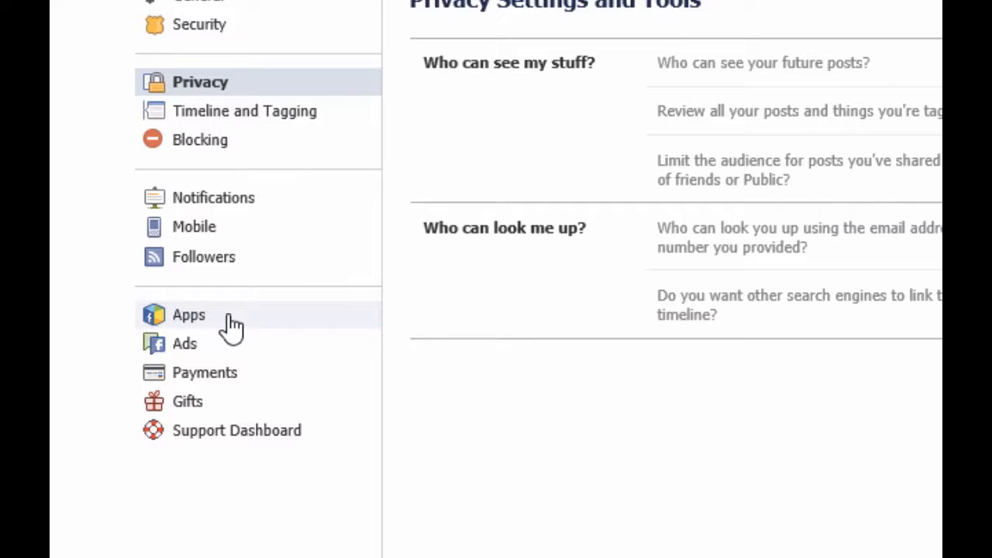
{"action": "left_click", "coordinate": [189, 315]}
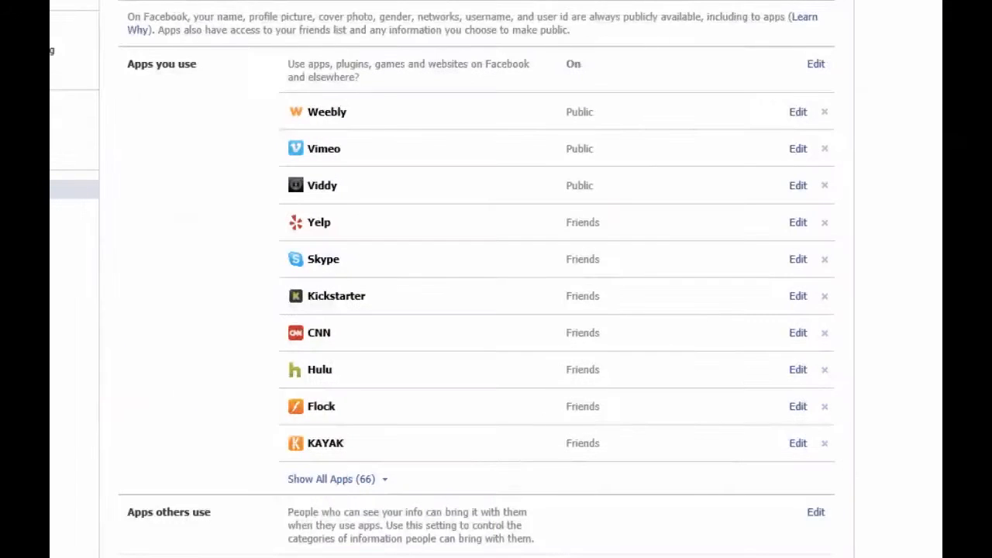
{"action": "mouse_move", "coordinate": [365, 397]}
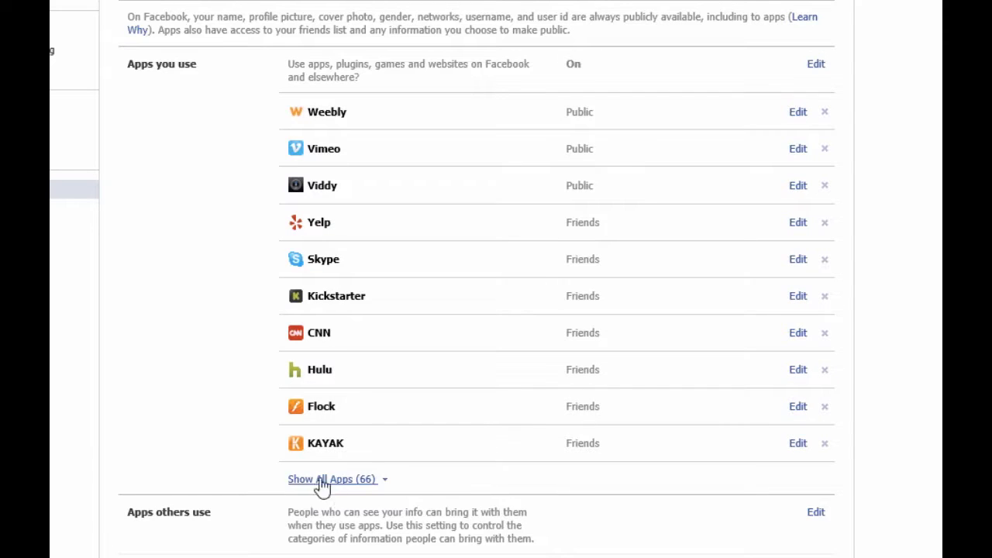
{"action": "mouse_move", "coordinate": [240, 380]}
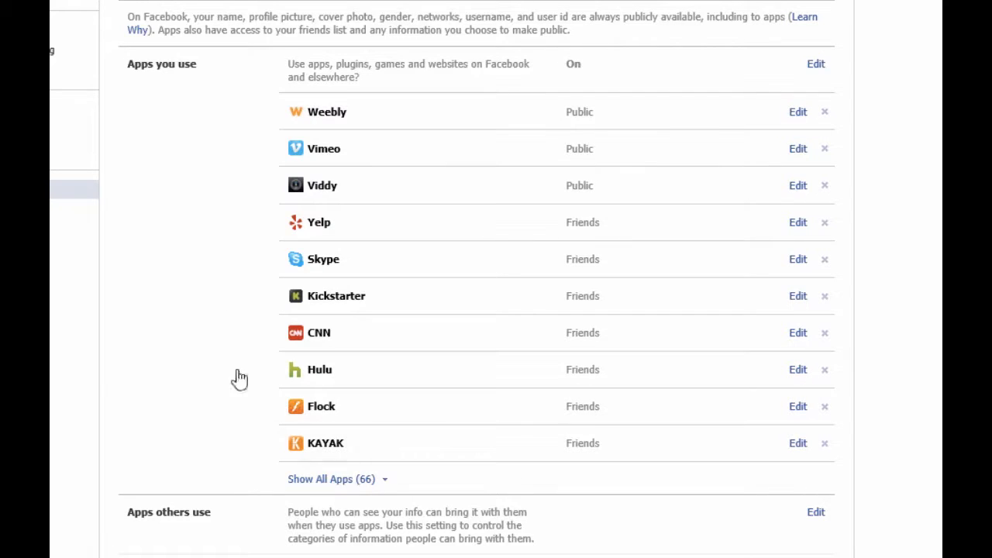
{"action": "mouse_move", "coordinate": [236, 311]}
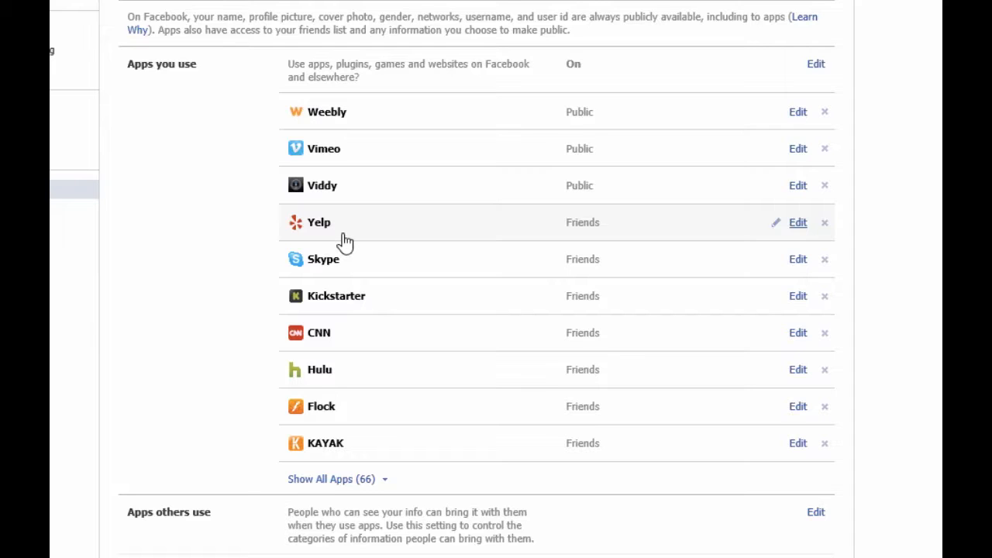
{"action": "mouse_move", "coordinate": [755, 237]}
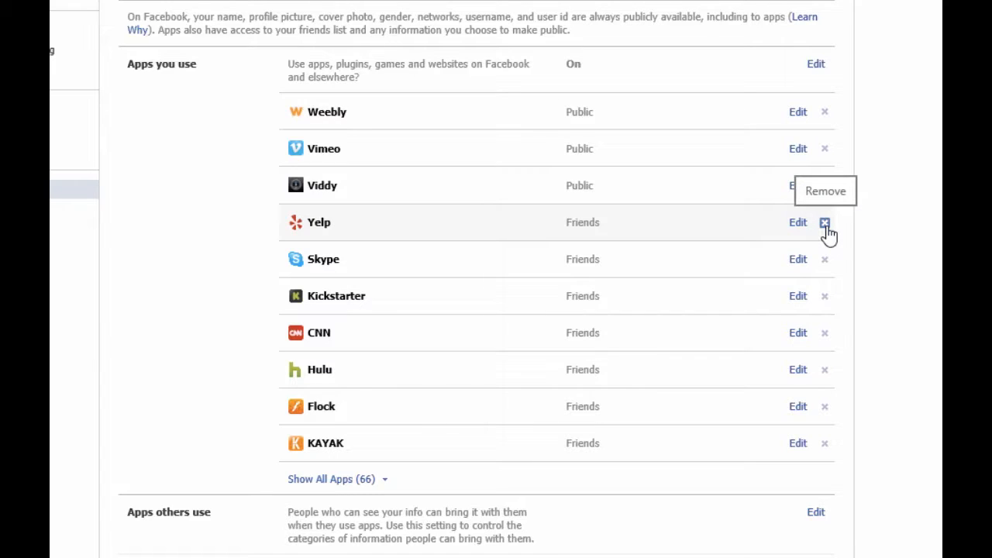
{"action": "mouse_move", "coordinate": [465, 355]}
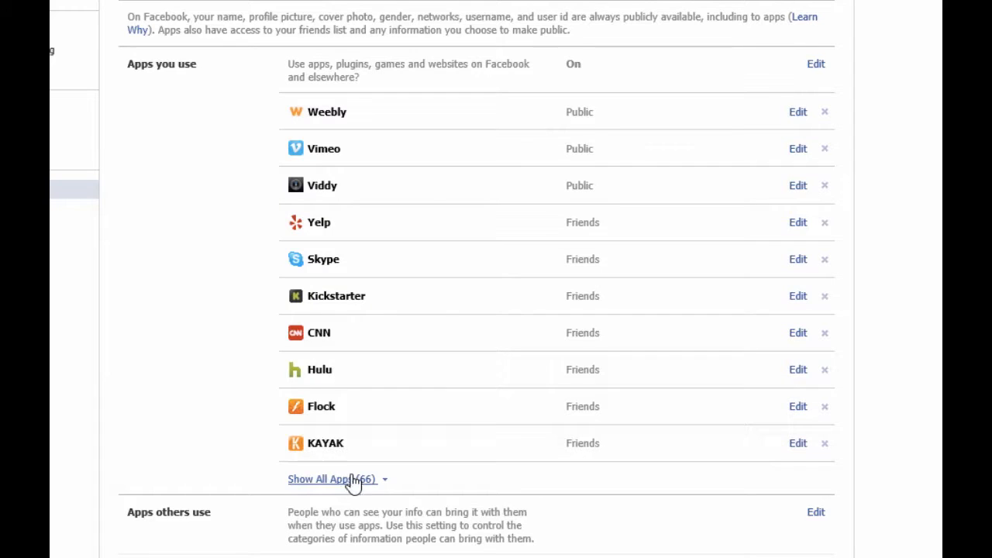
{"action": "mouse_move", "coordinate": [418, 154]}
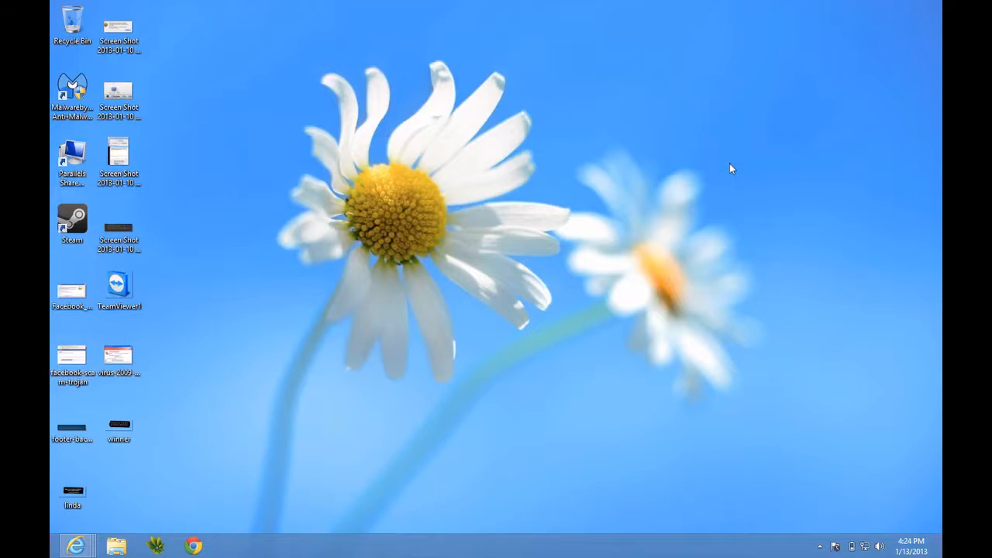
{"action": "mouse_move", "coordinate": [698, 183]}
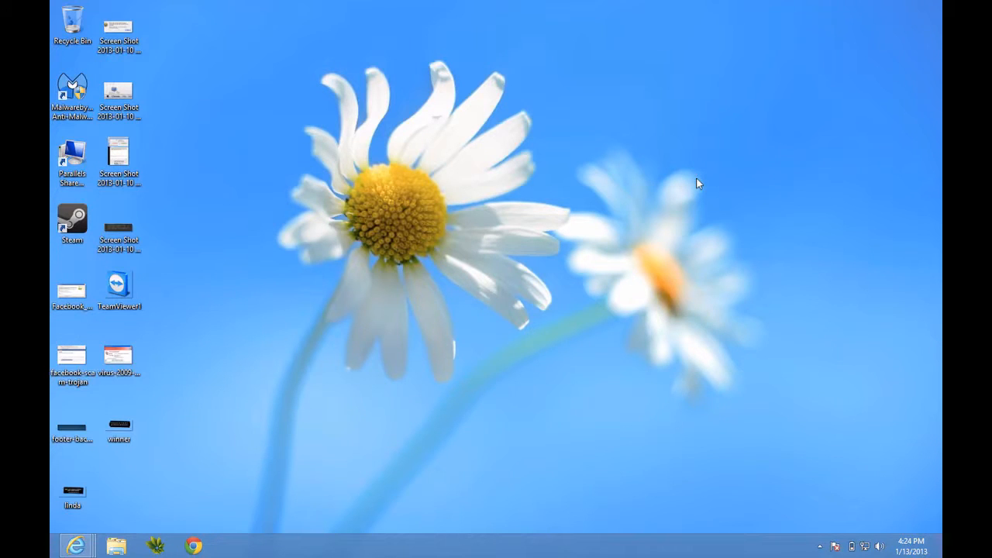